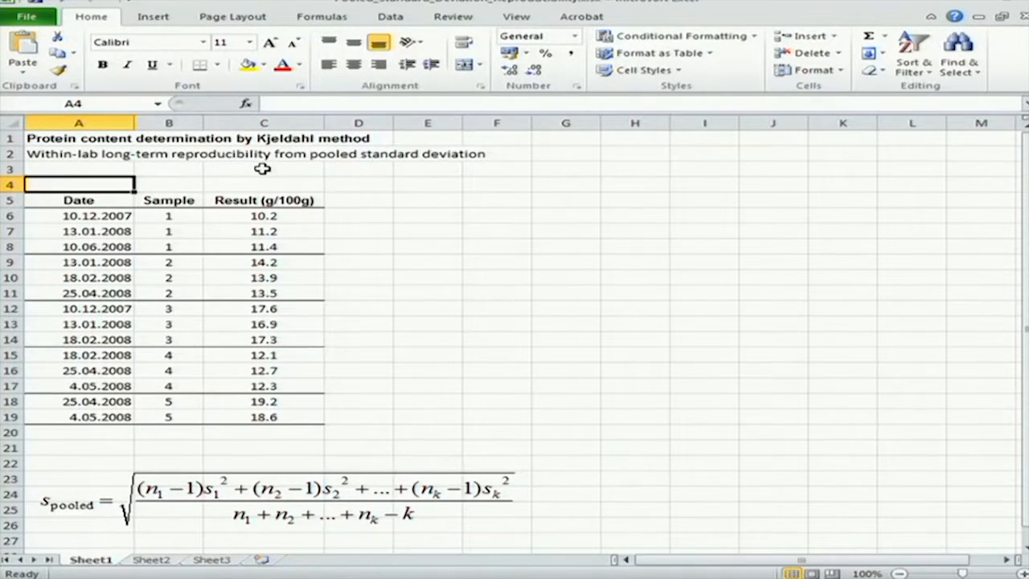
{"action": "mouse_move", "coordinate": [258, 180]}
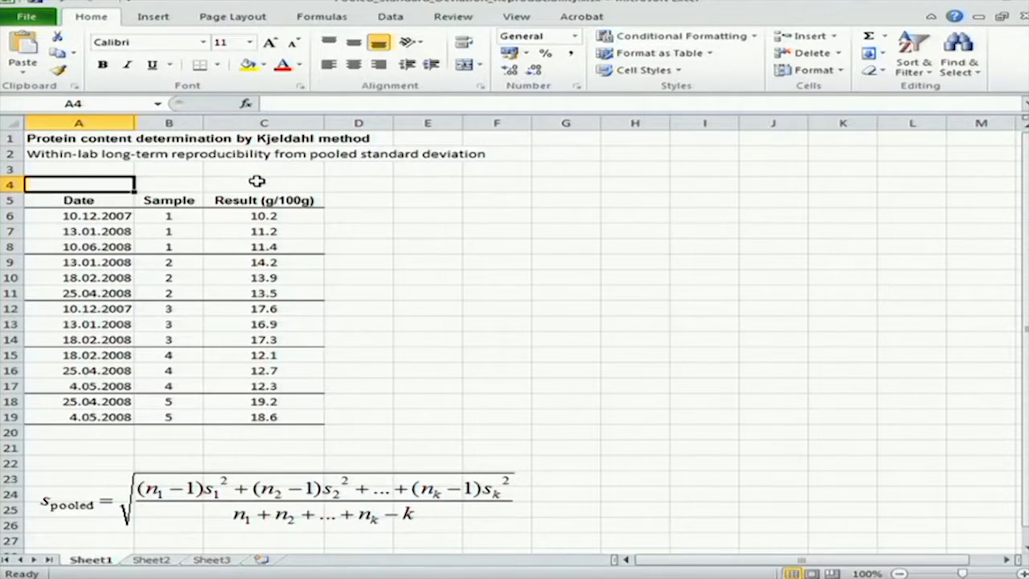
{"action": "mouse_move", "coordinate": [250, 180]}
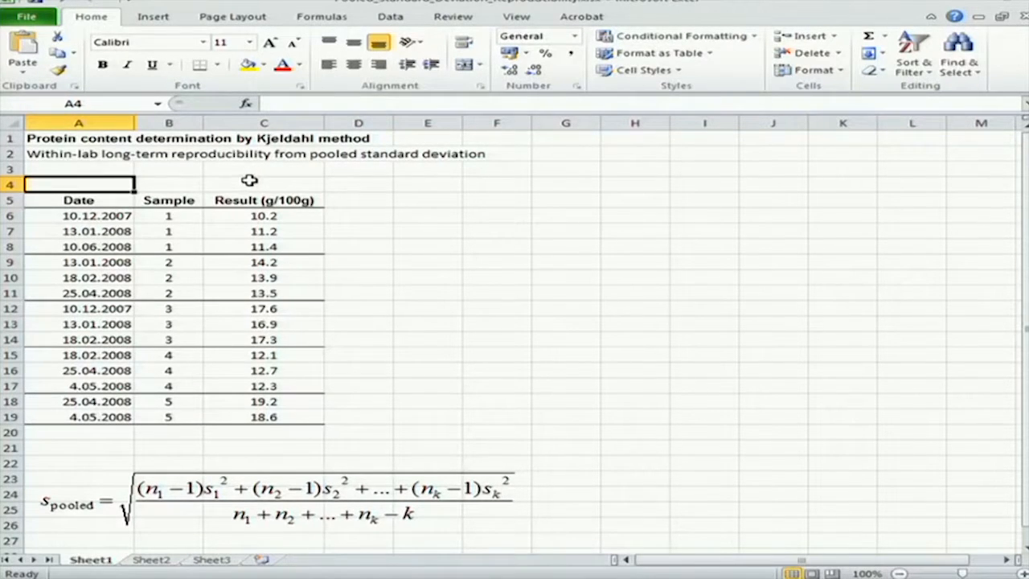
{"action": "mouse_move", "coordinate": [128, 138]}
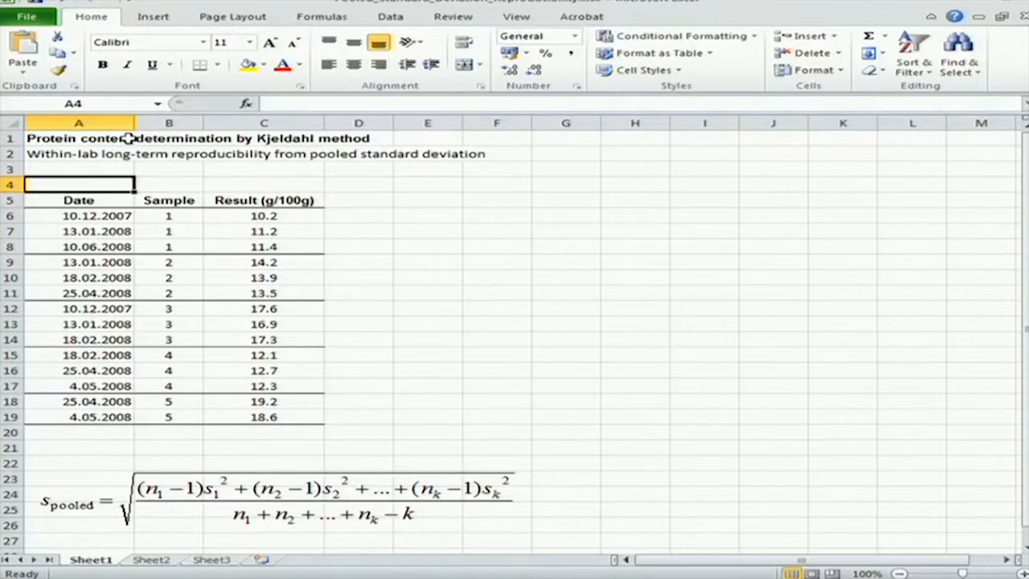
{"action": "mouse_move", "coordinate": [341, 161]}
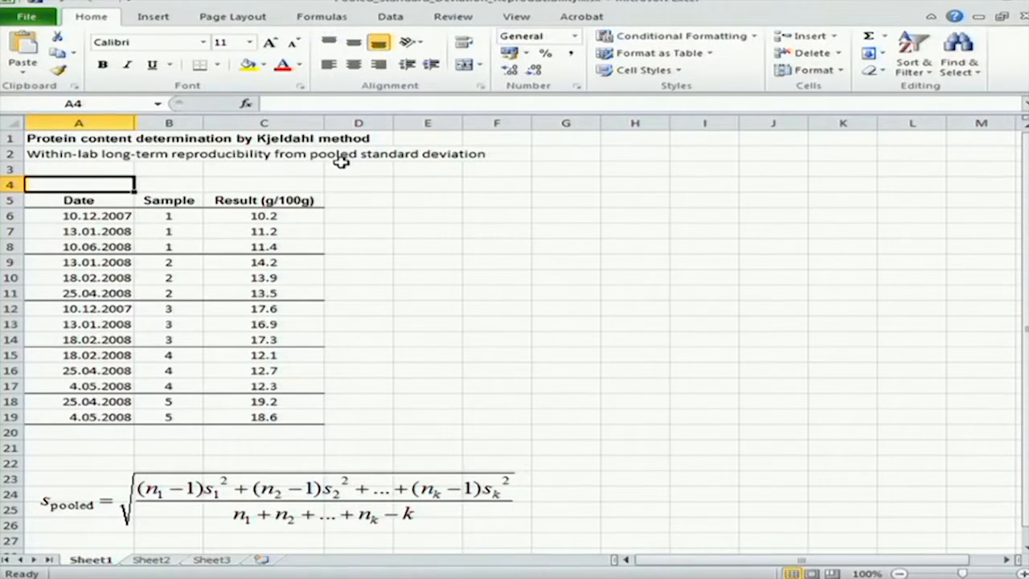
{"action": "mouse_move", "coordinate": [185, 215]}
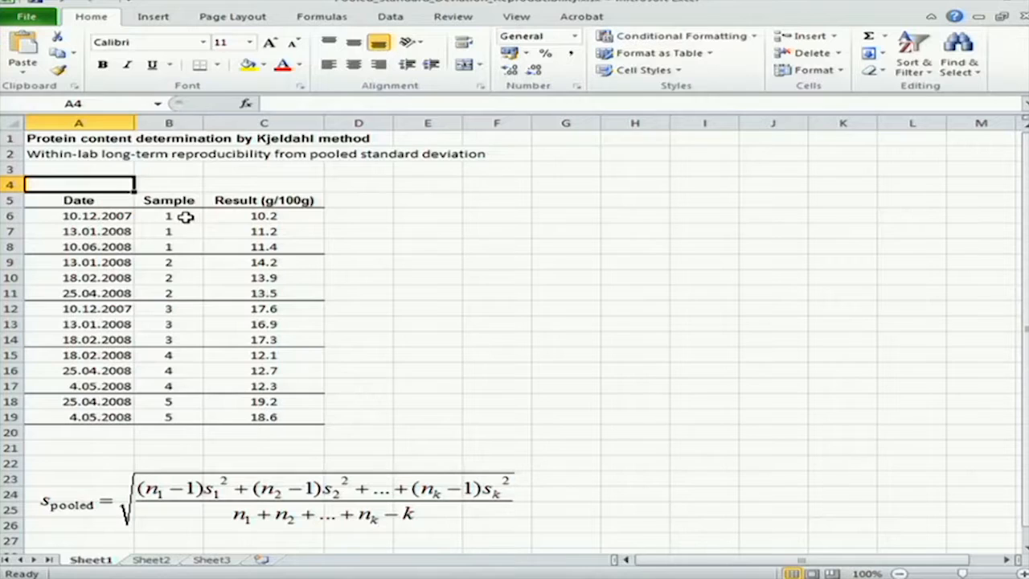
{"action": "mouse_move", "coordinate": [164, 212]}
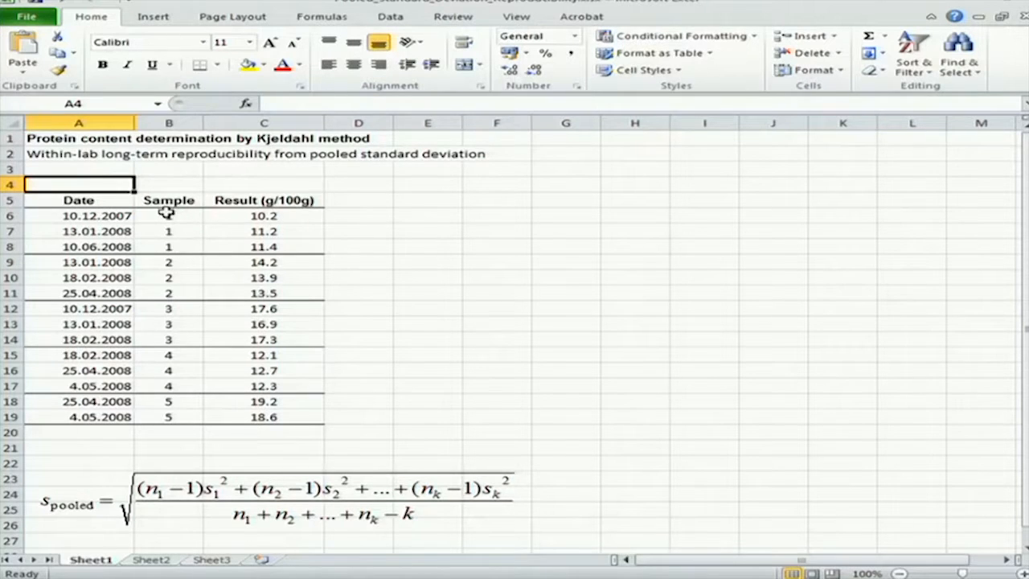
{"action": "mouse_move", "coordinate": [168, 193]}
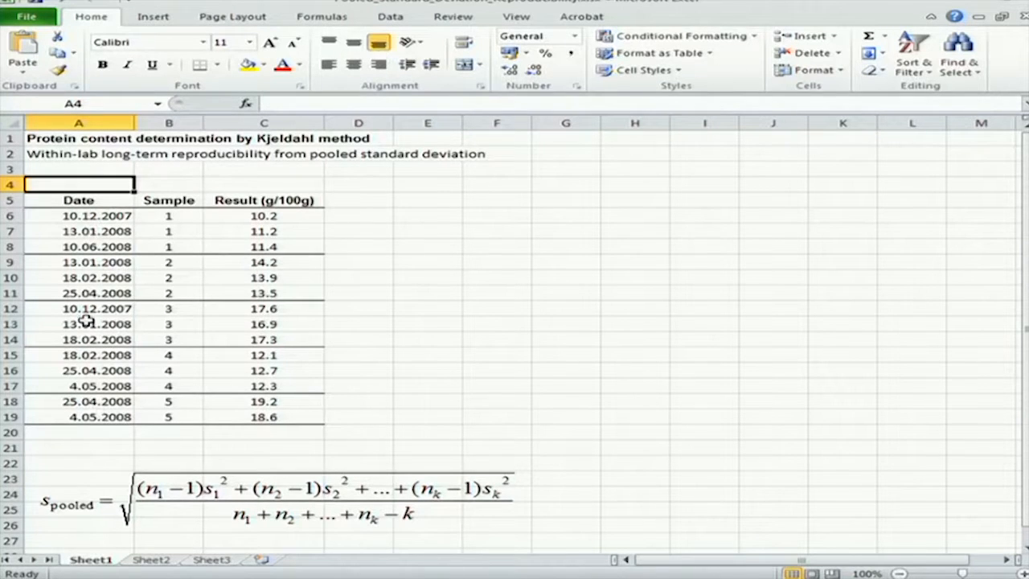
{"action": "mouse_move", "coordinate": [116, 369]}
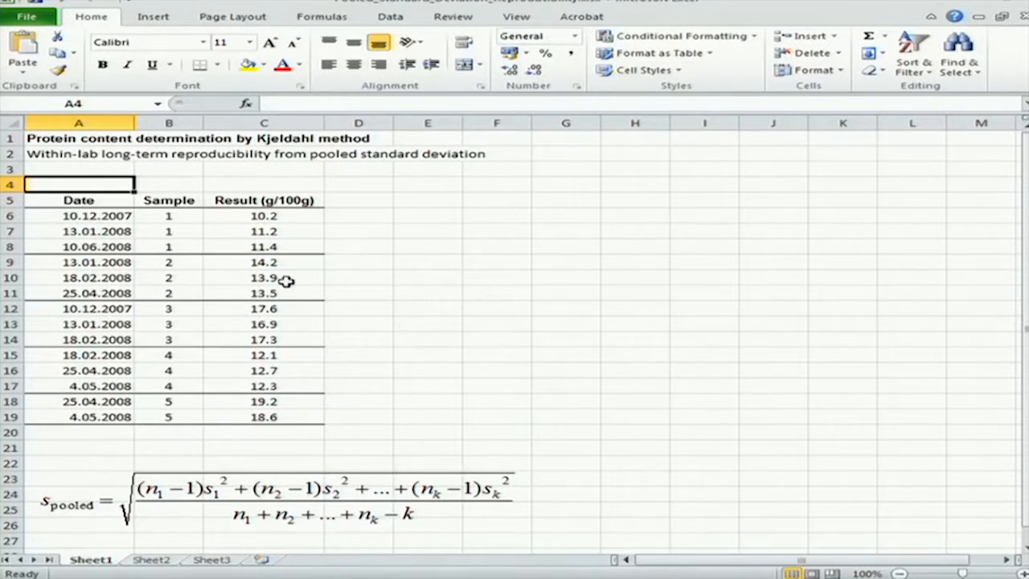
{"action": "mouse_move", "coordinate": [315, 283]}
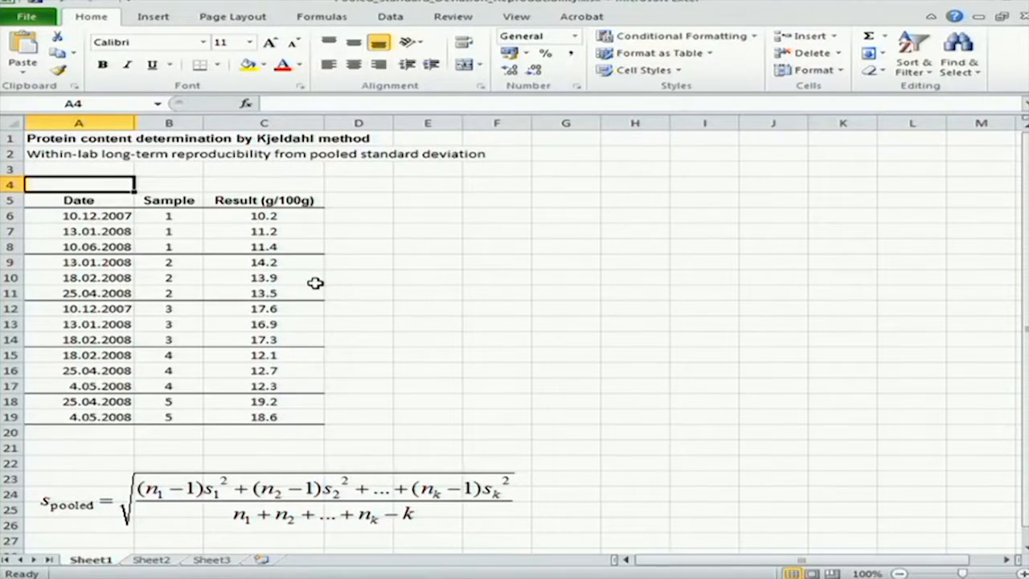
{"action": "mouse_move", "coordinate": [299, 238]}
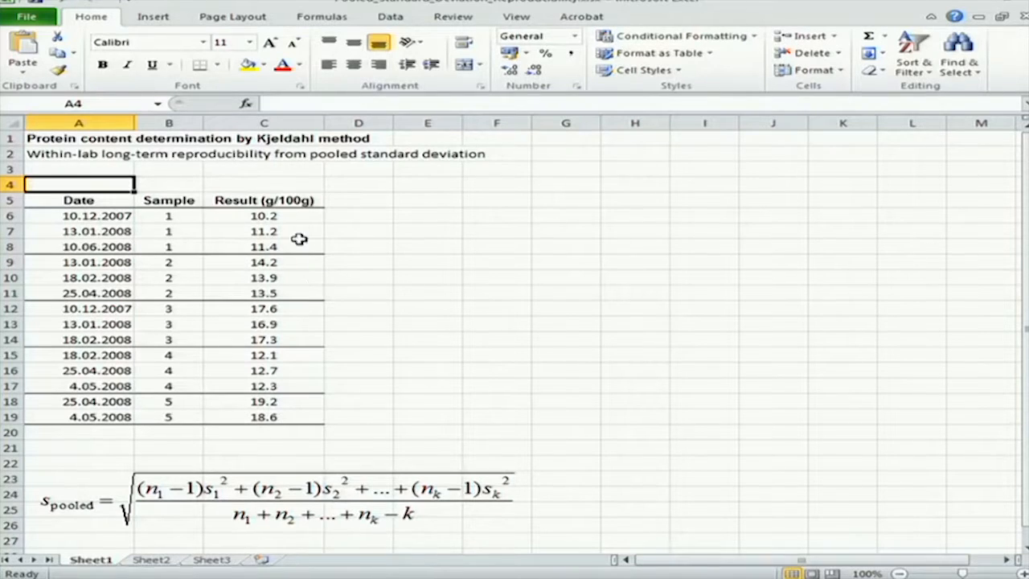
Review the Kjeldahl result cells in column C before building the summary table.
{"action": "left_click", "coordinate": [264, 246]}
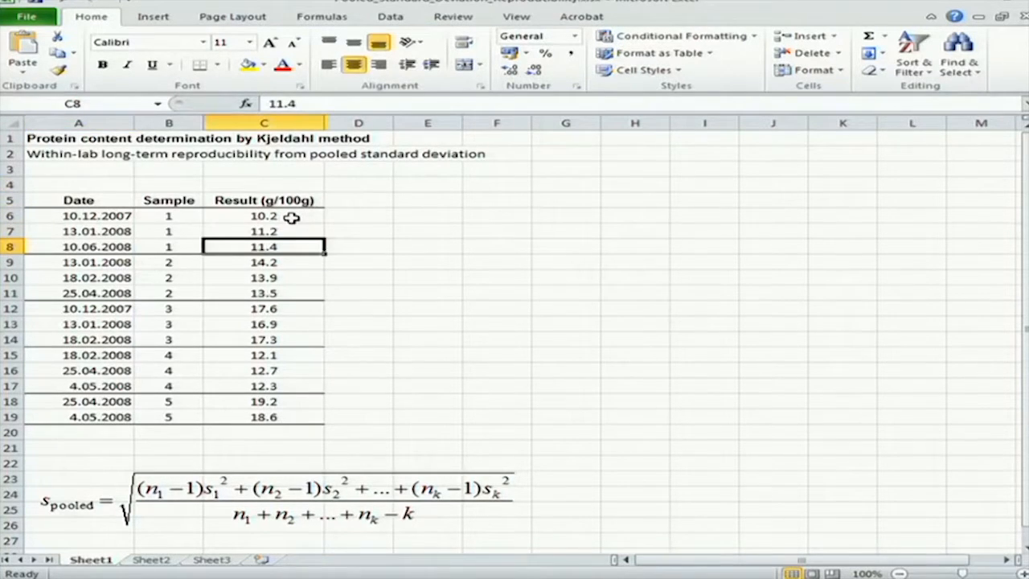
{"action": "left_click", "coordinate": [264, 402]}
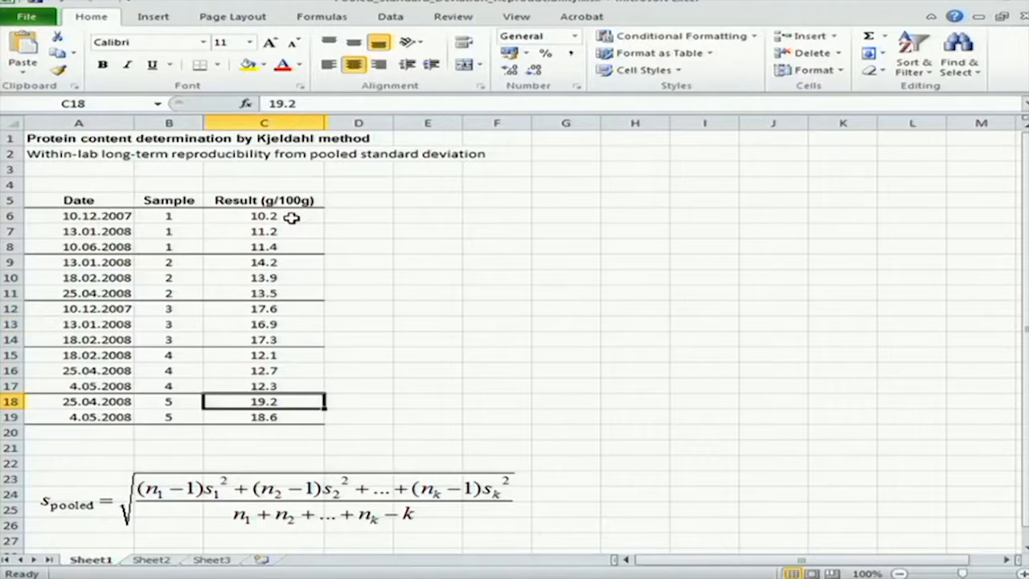
{"action": "left_click", "coordinate": [264, 293]}
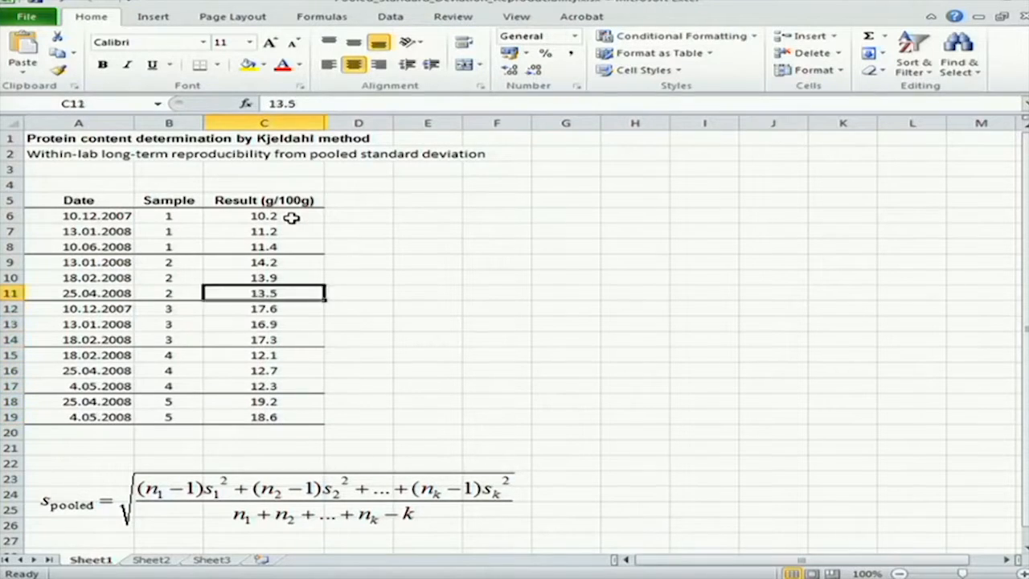
{"action": "left_click", "coordinate": [264, 216]}
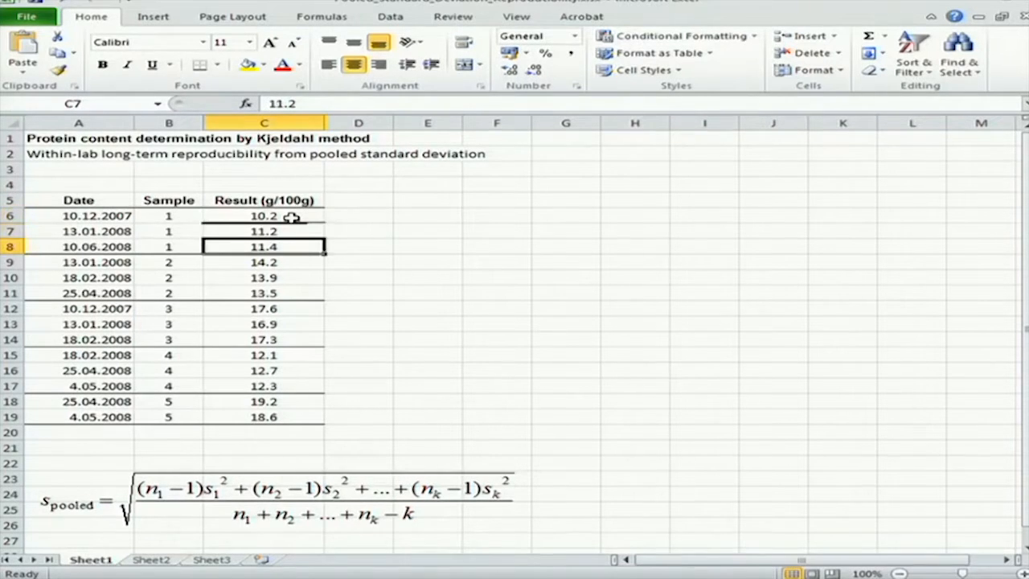
{"action": "left_click", "coordinate": [263, 309]}
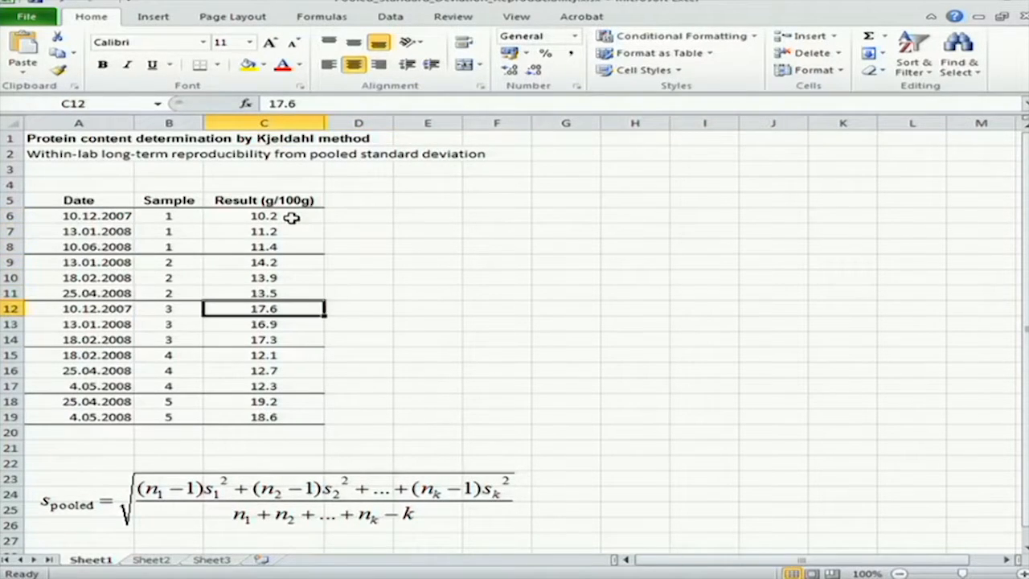
{"action": "left_click", "coordinate": [264, 338]}
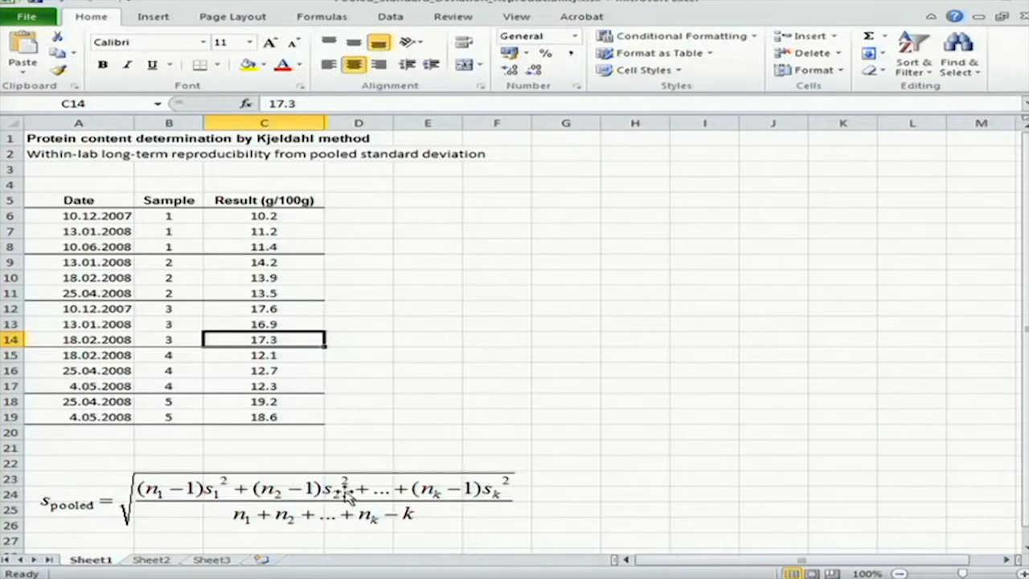
{"action": "mouse_move", "coordinate": [383, 531]}
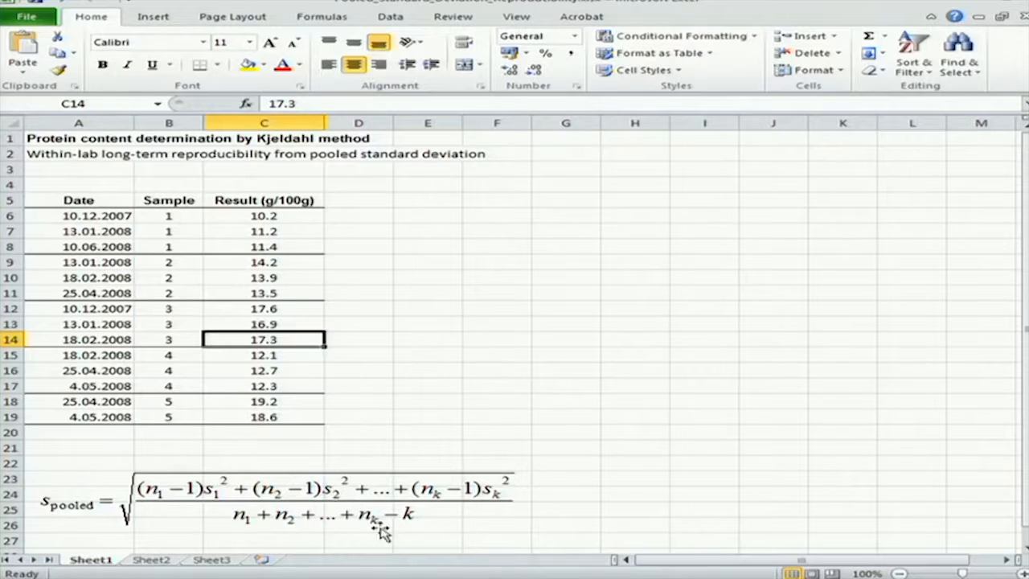
{"action": "mouse_move", "coordinate": [392, 535]}
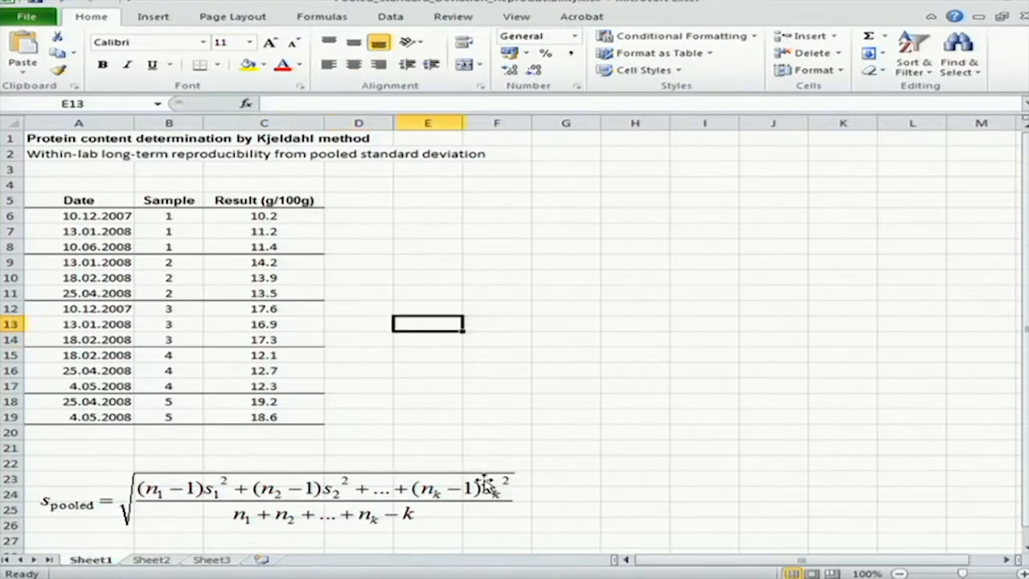
Head the summary table with Sample and St dev g/100g and list samples 1 to 5.
{"action": "left_click", "coordinate": [427, 216]}
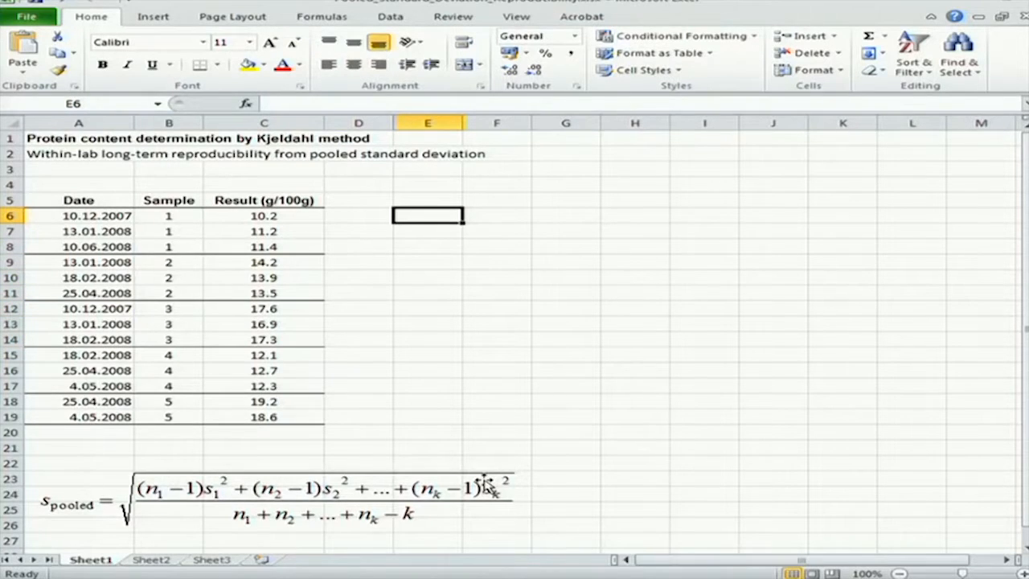
{"action": "left_click", "coordinate": [495, 216]}
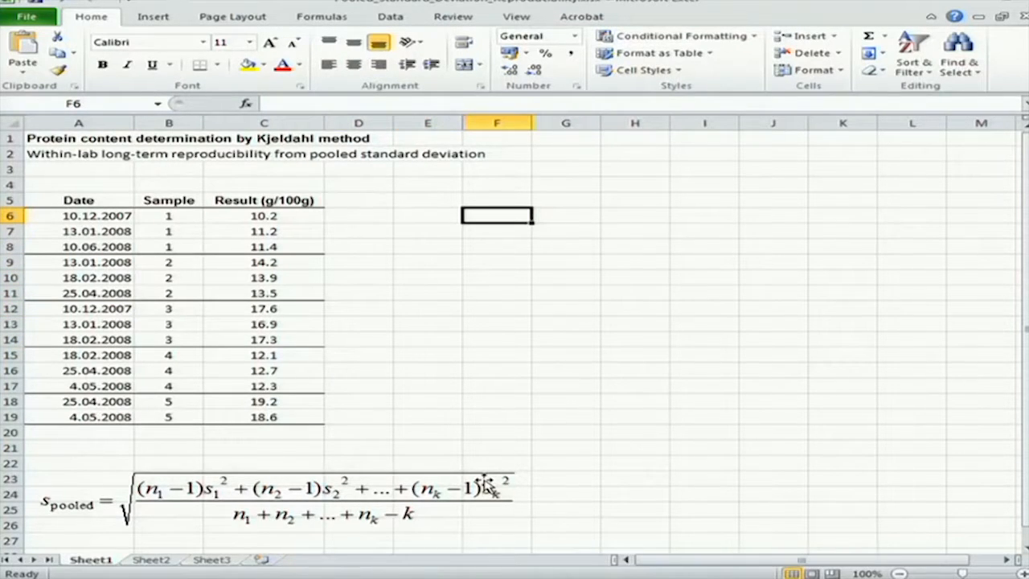
{"action": "left_click", "coordinate": [428, 199]}
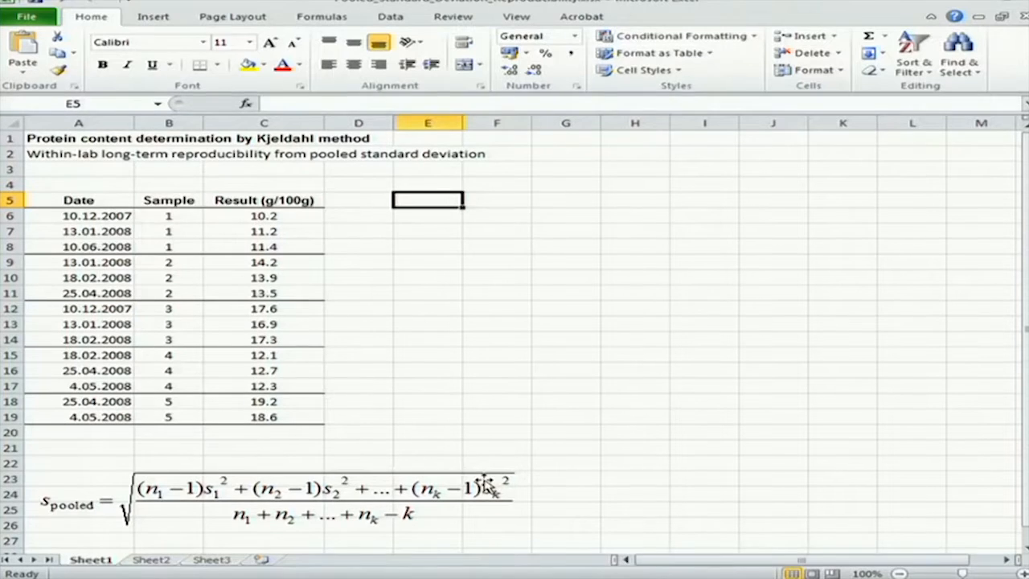
{"action": "mouse_move", "coordinate": [437, 310]}
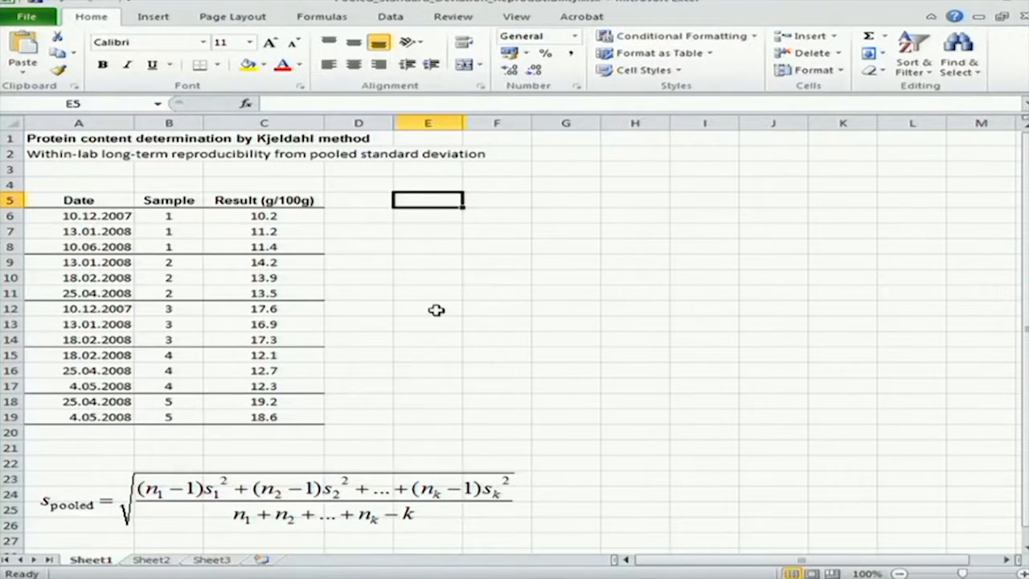
{"action": "mouse_move", "coordinate": [611, 254]}
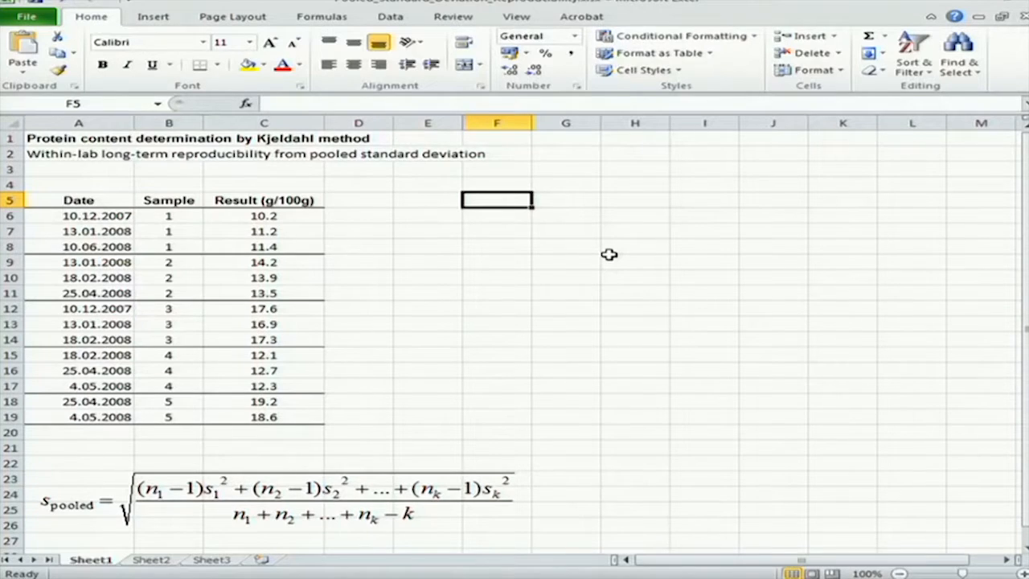
{"action": "type", "text": "St dev"}
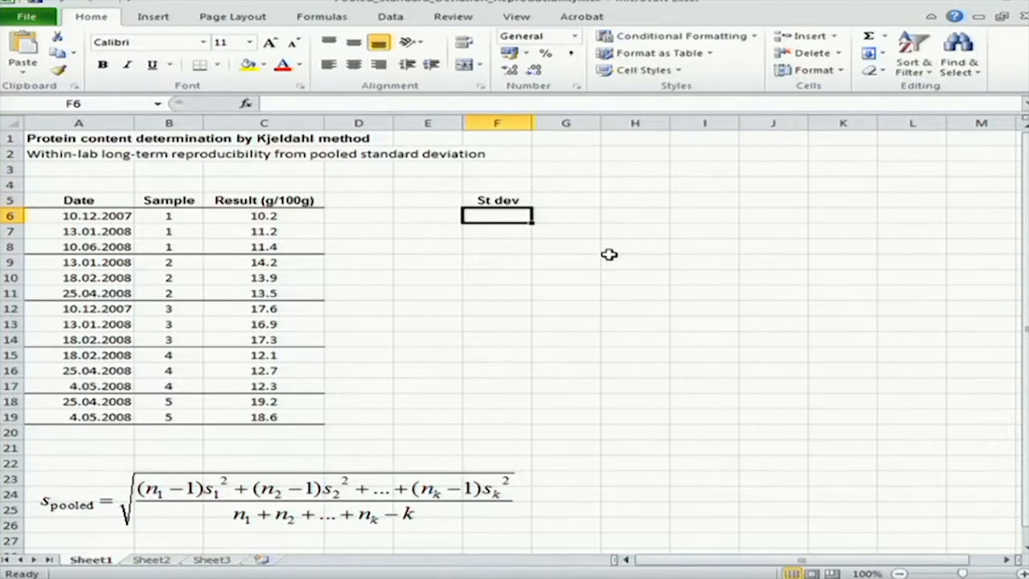
{"action": "type", "text": "g/100g"}
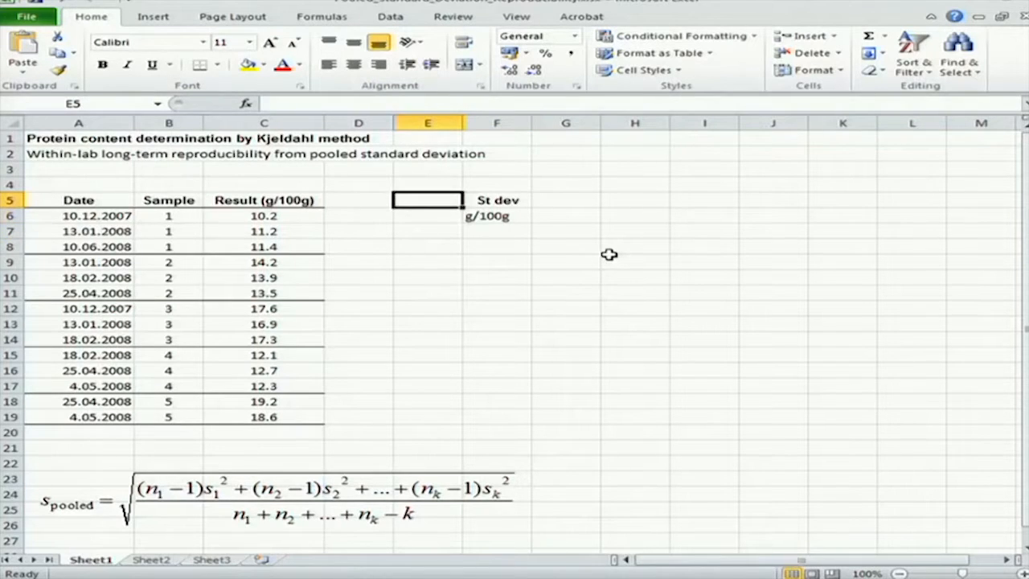
{"action": "type", "text": "Sample"}
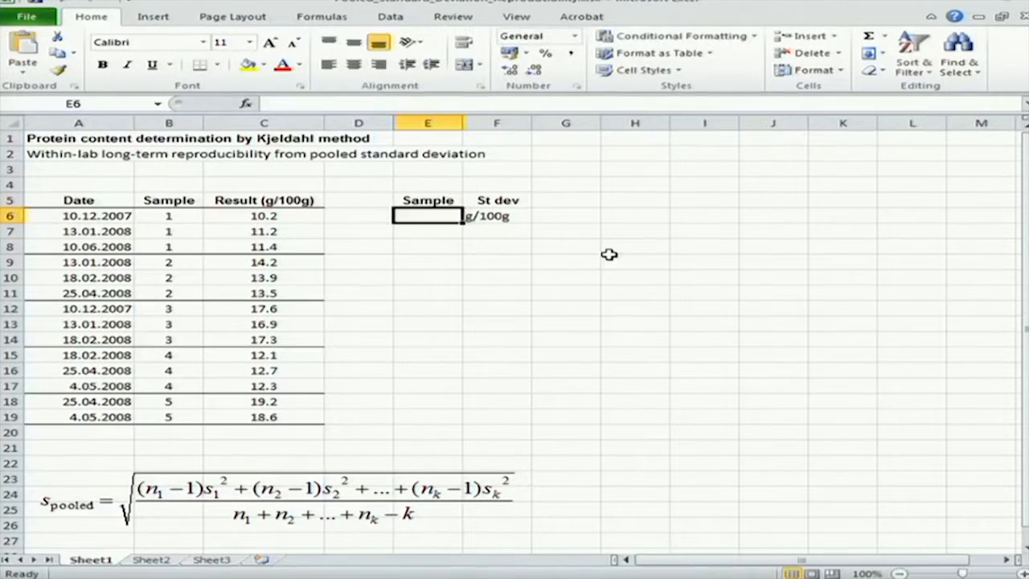
{"action": "type", "text": "4"}
{"action": "left_click", "coordinate": [428, 292]}
{"action": "type", "text": "5"}
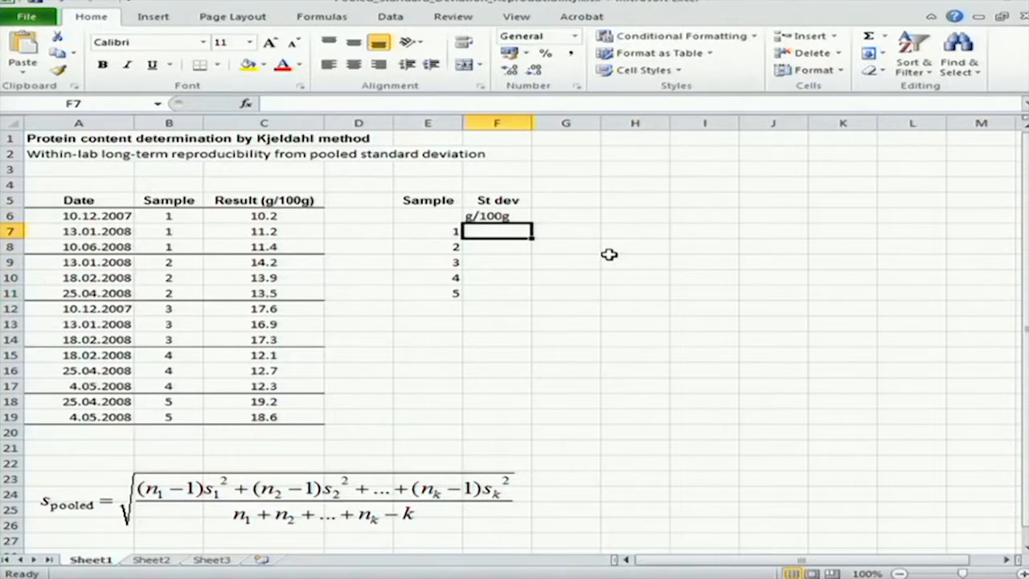
Enter STDEV formulas over each sample's column-C results for samples 2 and 3.
{"action": "type", "text": "=stdev(C6:C8"}
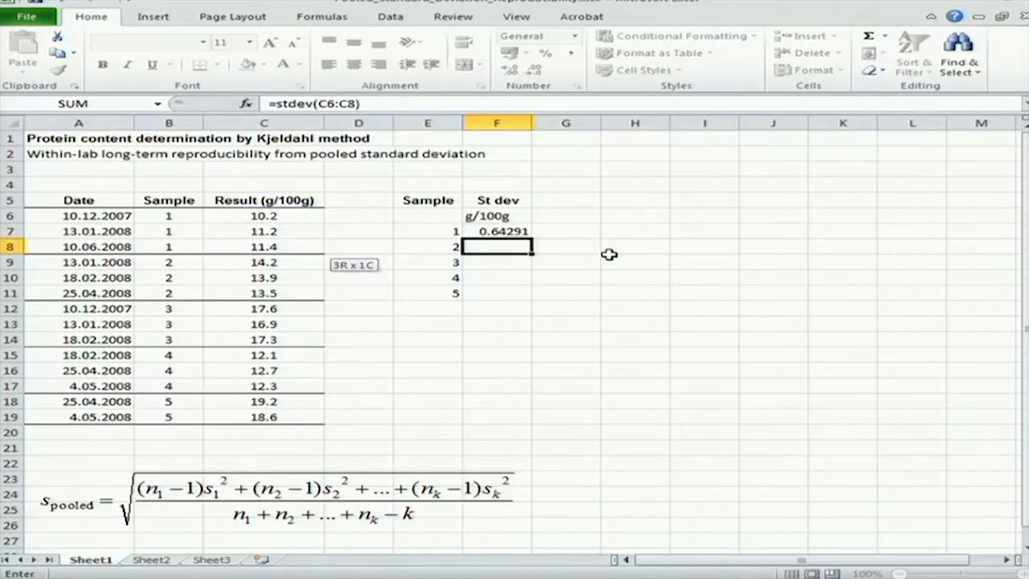
{"action": "type", "text": "=stdev(C9:C10"}
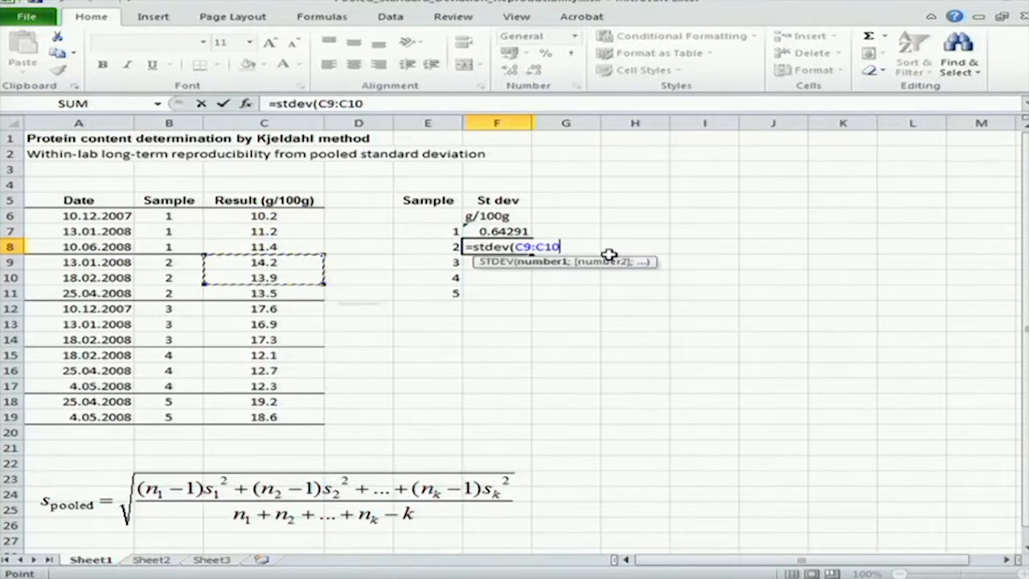
{"action": "left_click_drag", "start_coordinate": [264, 262], "coordinate": [264, 292]}
{"action": "type", "text": "=st"}
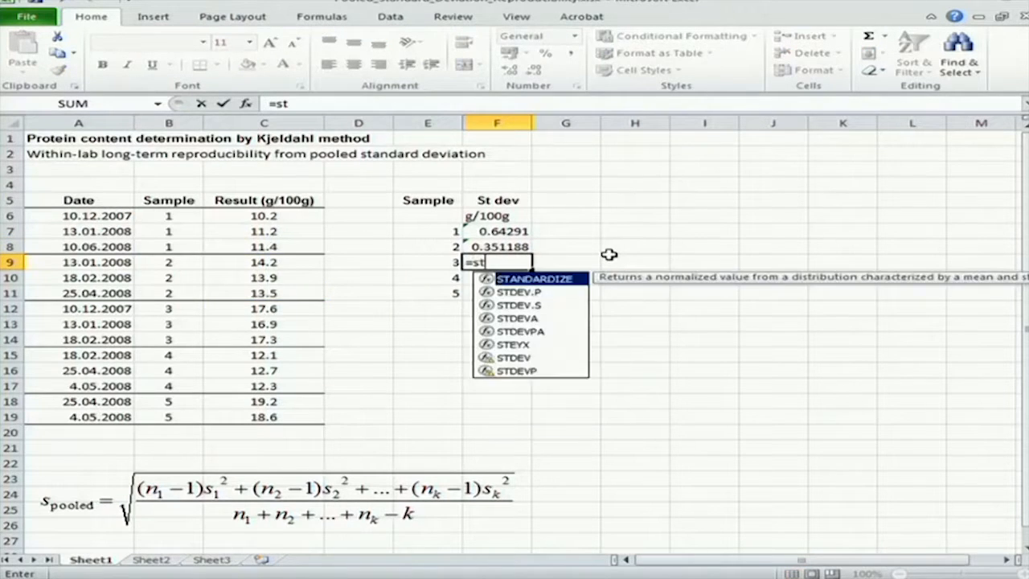
{"action": "type", "text": "dev(C10"}
{"action": "left_click", "coordinate": [497, 278]}
{"action": "type", "text": "=stdev"}
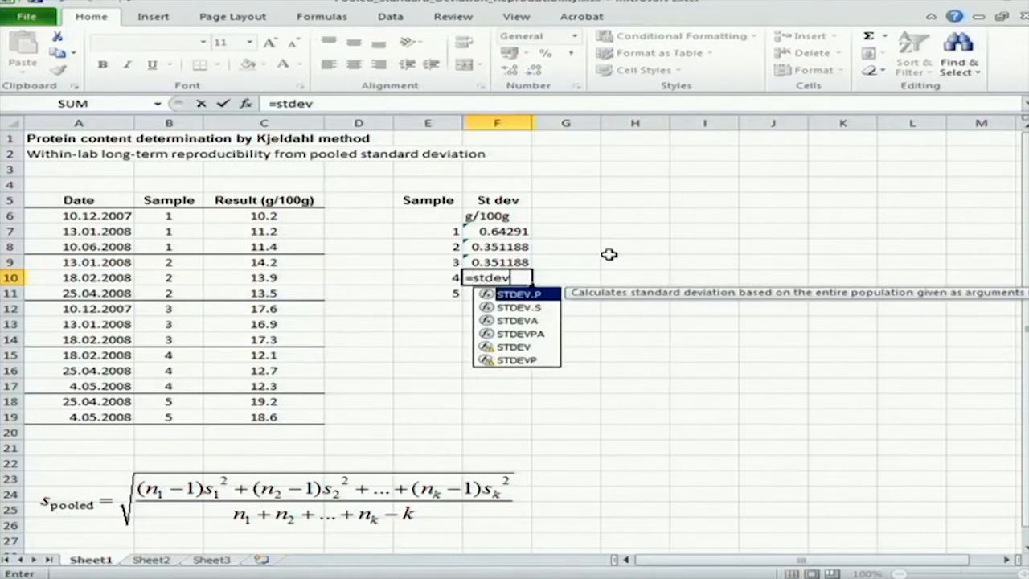
Add STDEV formulas for the remaining samples and the (n-1) column heading.
{"action": "left_click", "coordinate": [263, 355]}
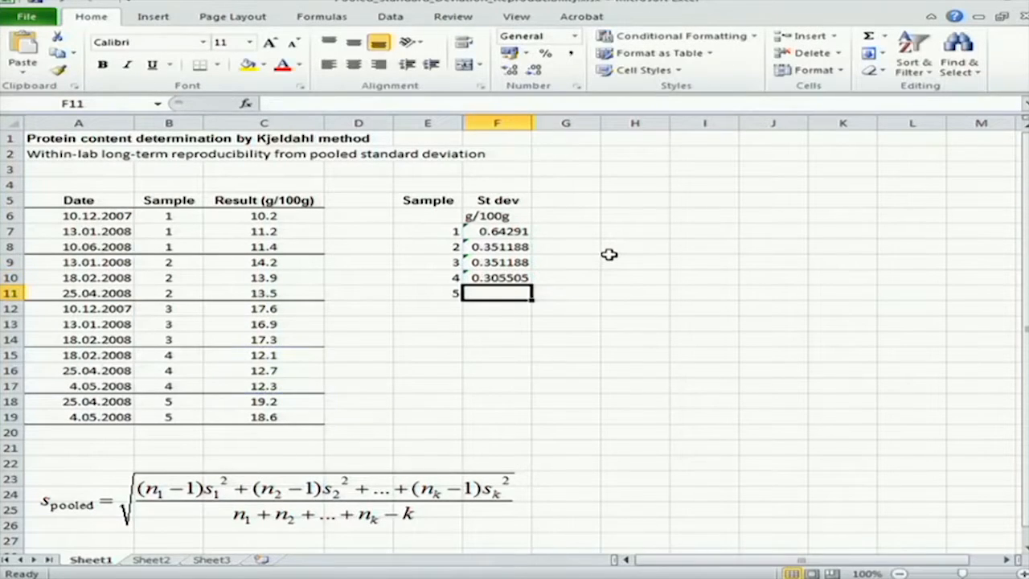
{"action": "type", "text": "=stdev"}
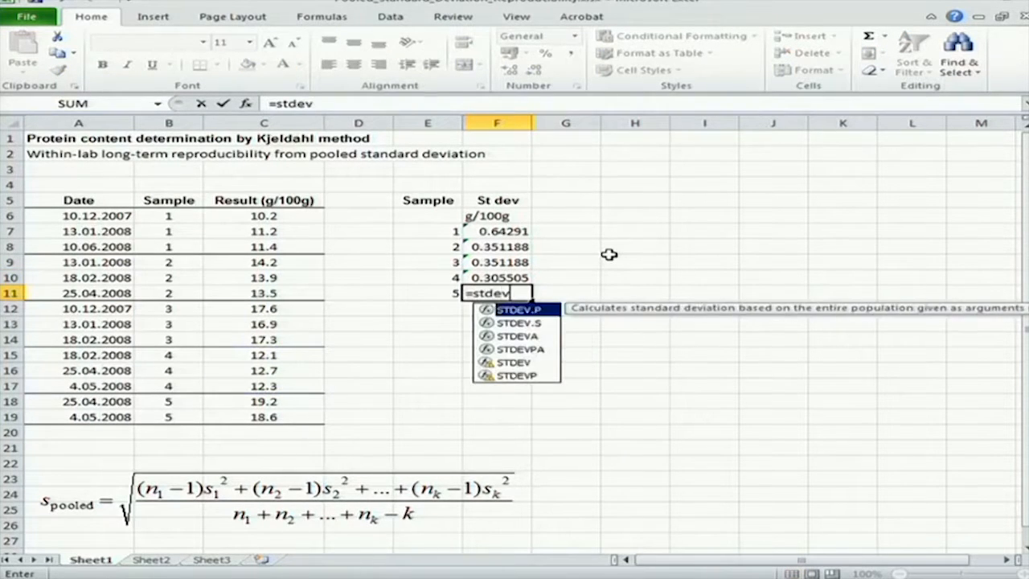
{"action": "type", "text": "(D15"}
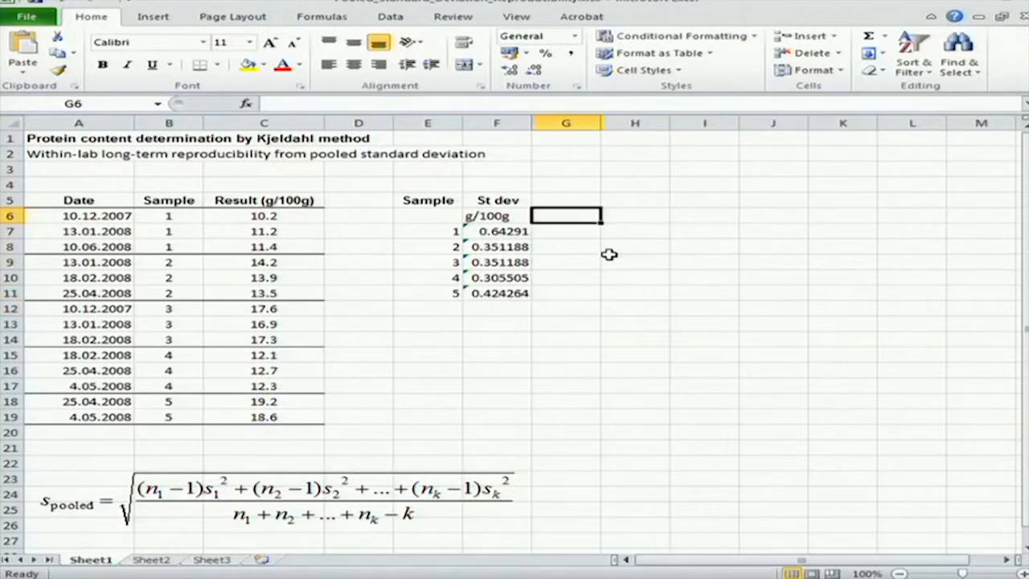
{"action": "type", "text": "(n-1"}
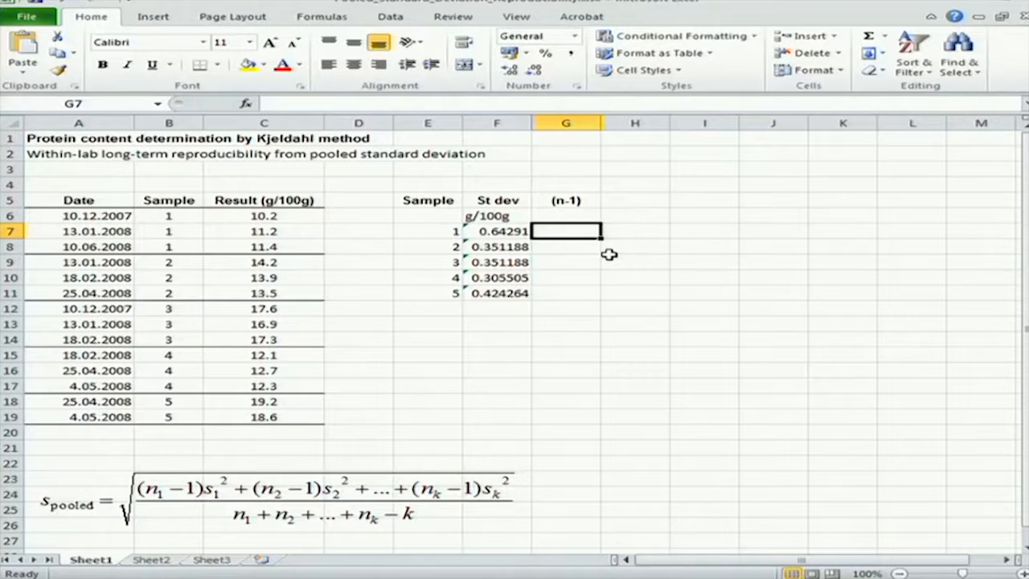
Fill the (n-1) column with 2 for samples 1–4 and 1 for sample 5.
{"action": "type", "text": "2"}
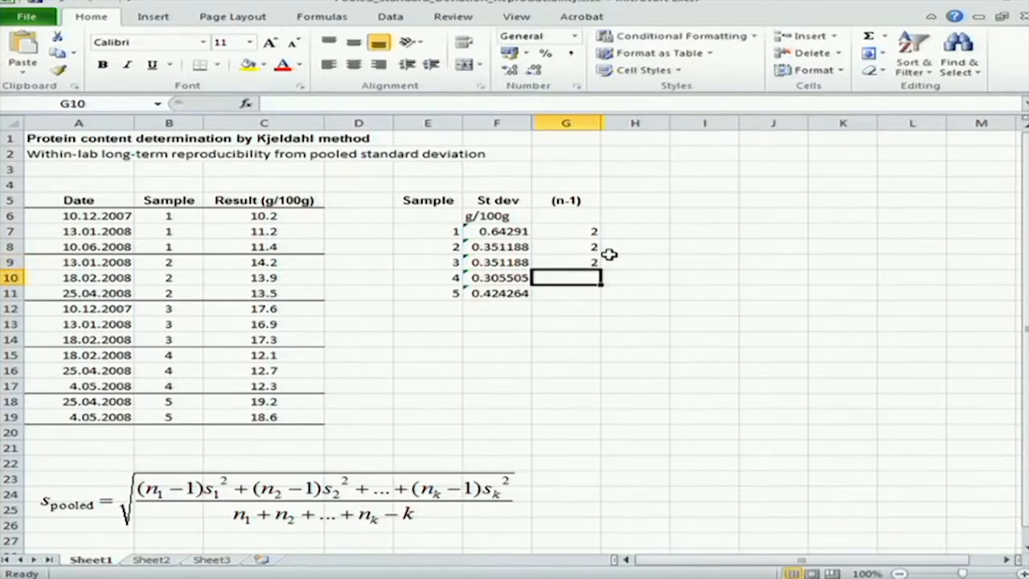
{"action": "type", "text": "1"}
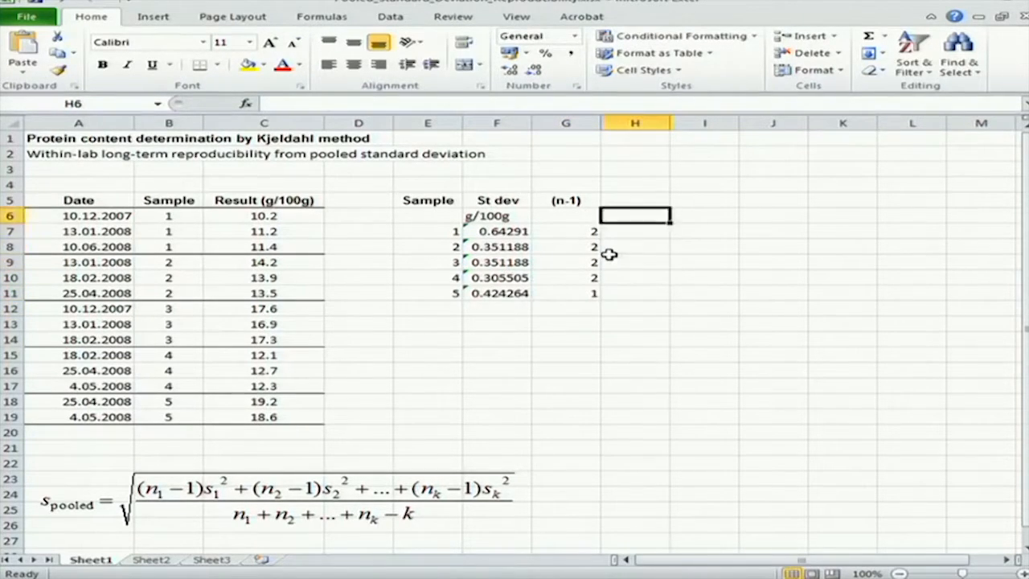
{"action": "left_click", "coordinate": [634, 200]}
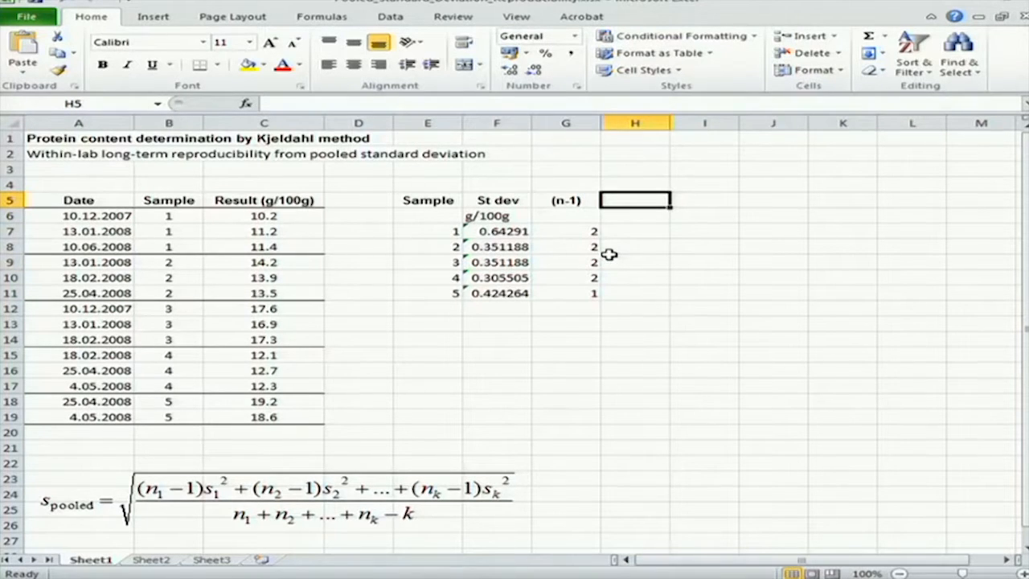
Label the new column (n-1)*s^2.
{"action": "type", "text": "("}
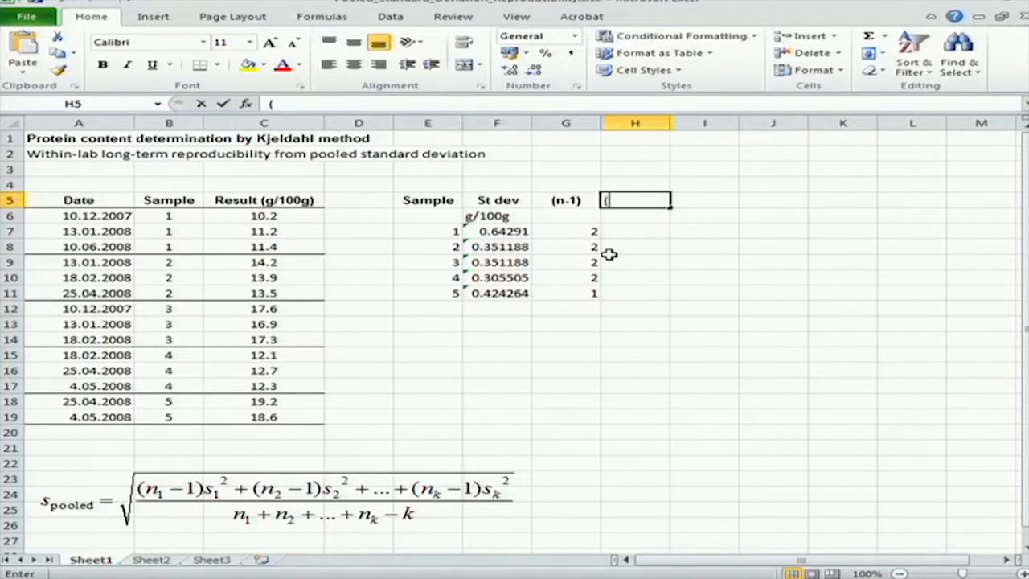
{"action": "type", "text": "n-1)"}
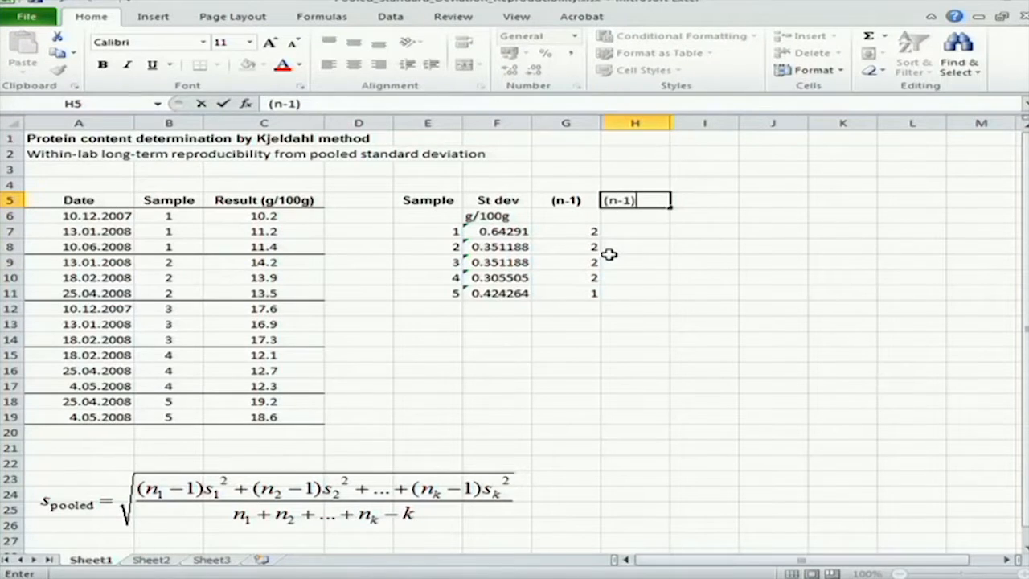
{"action": "type", "text": "*"}
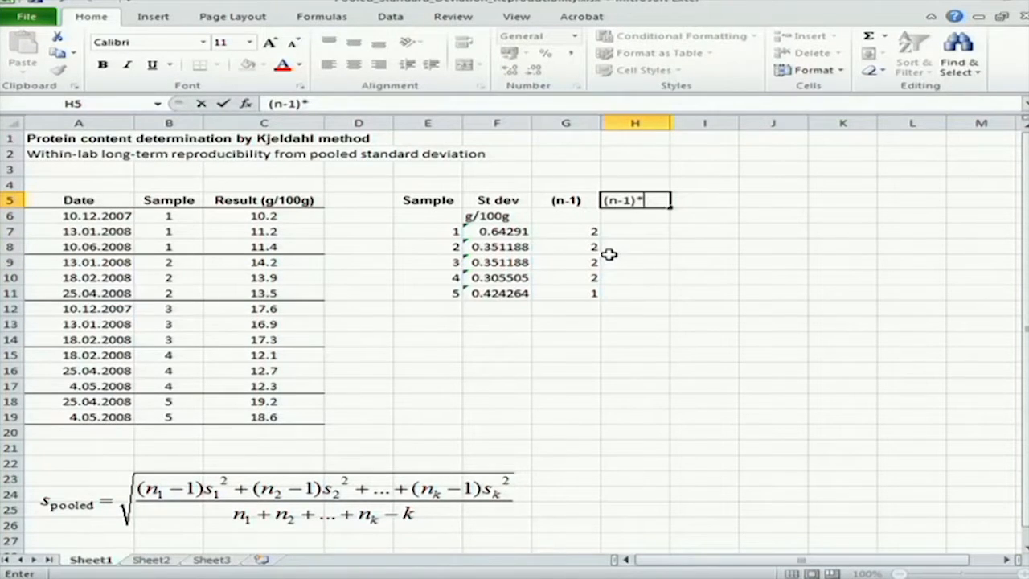
{"action": "type", "text": "s"}
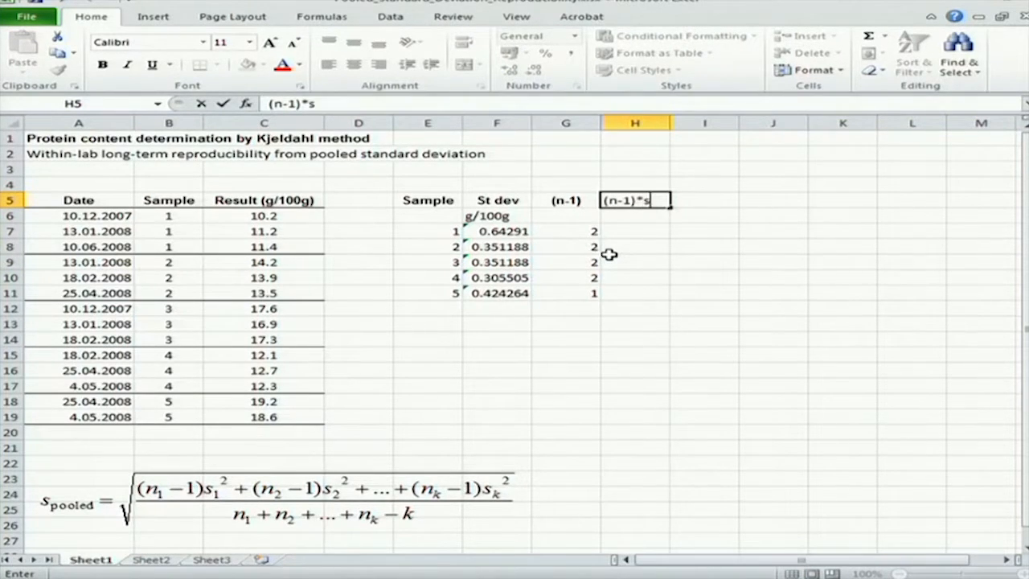
{"action": "type", "text": "^2"}
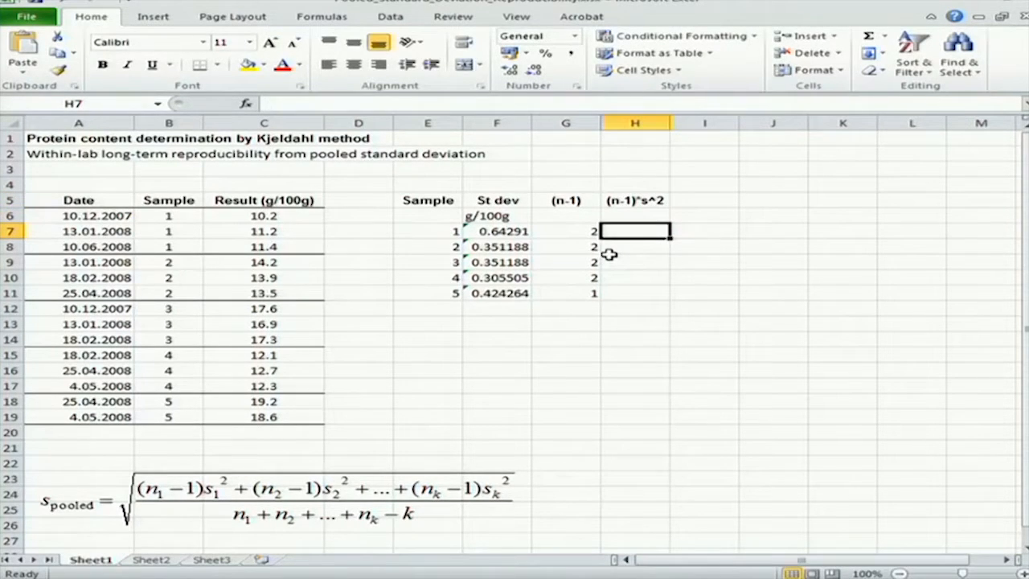
Enter =G7*F7^2 for sample 1 and fill it down to sample 5.
{"action": "type", "text": "="}
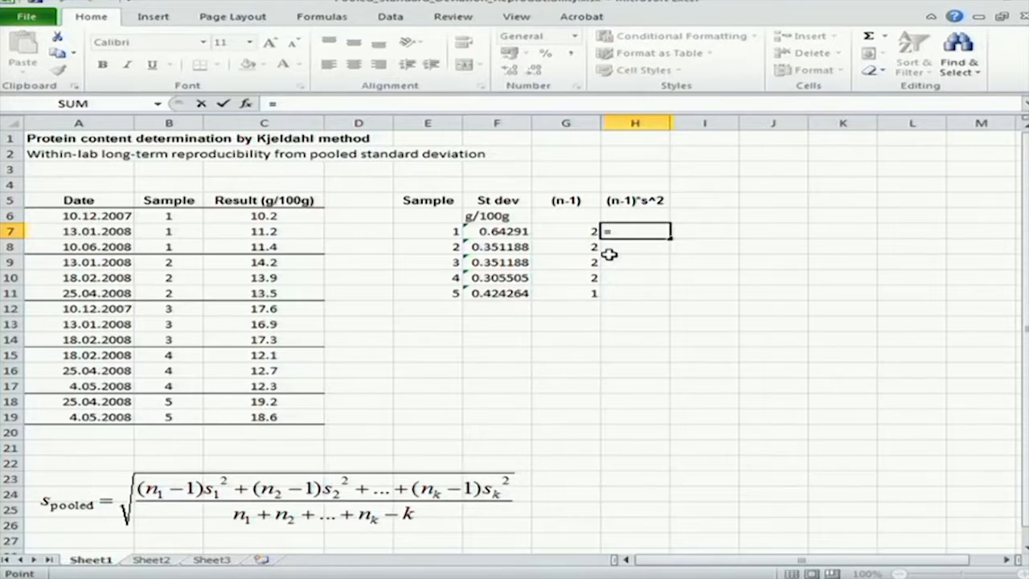
{"action": "type", "text": "=G7*F7"}
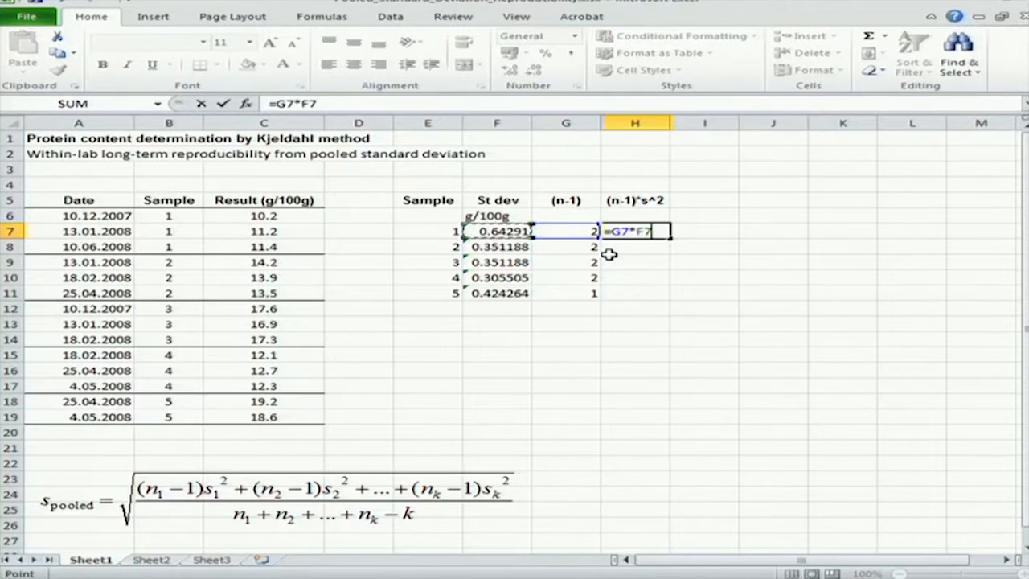
{"action": "type", "text": "^2"}
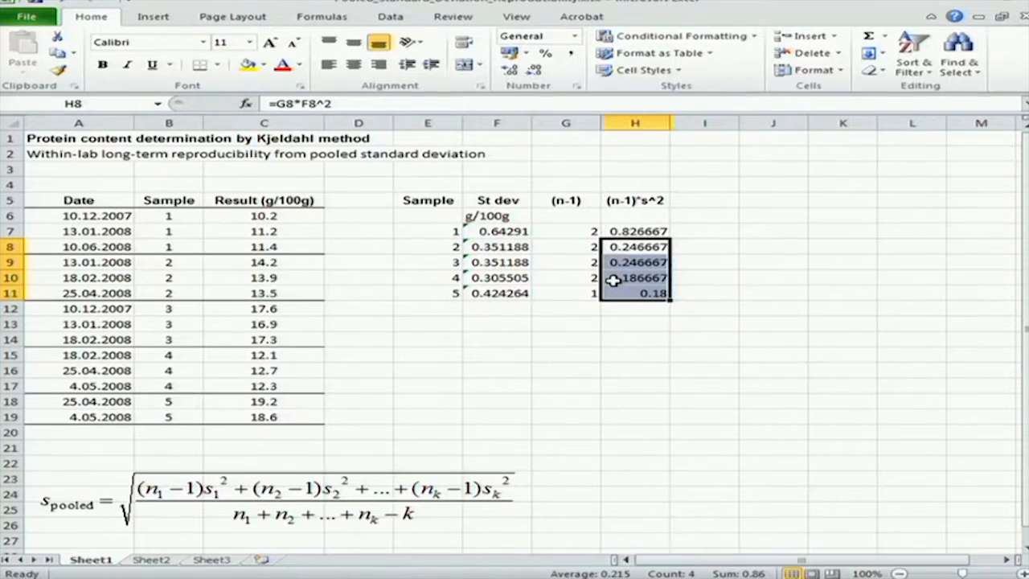
{"action": "mouse_move", "coordinate": [548, 383]}
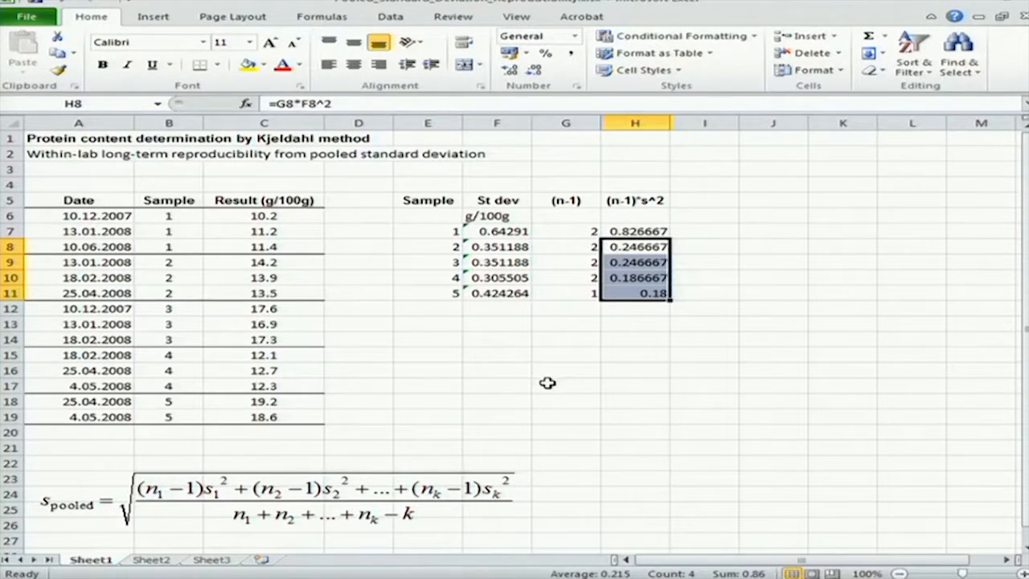
{"action": "mouse_move", "coordinate": [499, 463]}
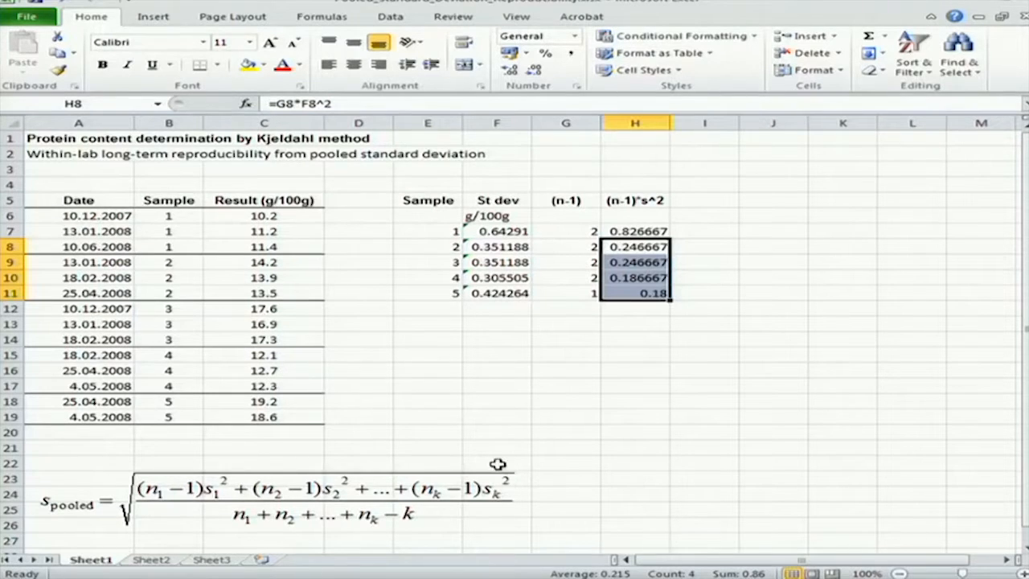
{"action": "mouse_move", "coordinate": [511, 482]}
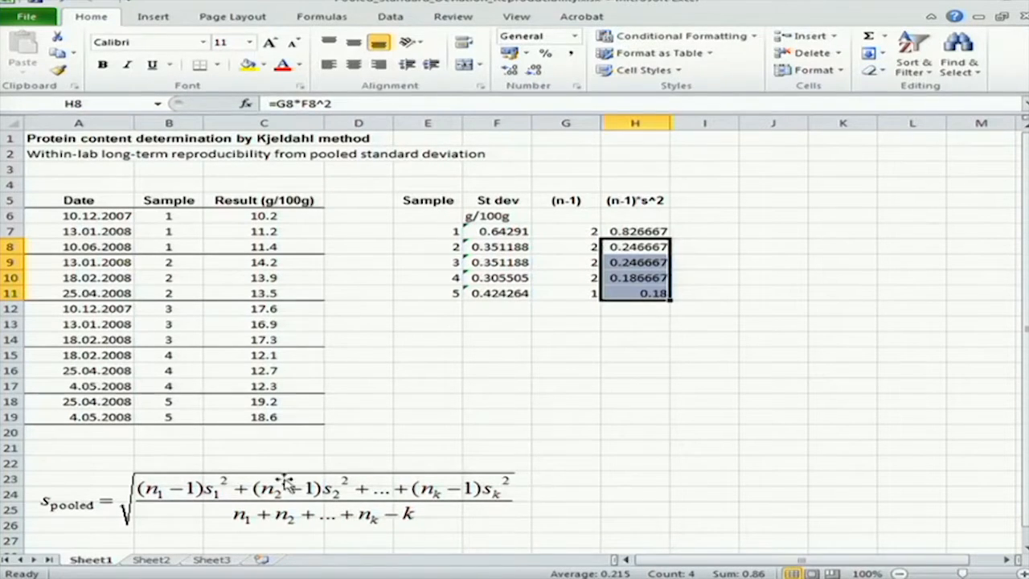
{"action": "mouse_move", "coordinate": [595, 248]}
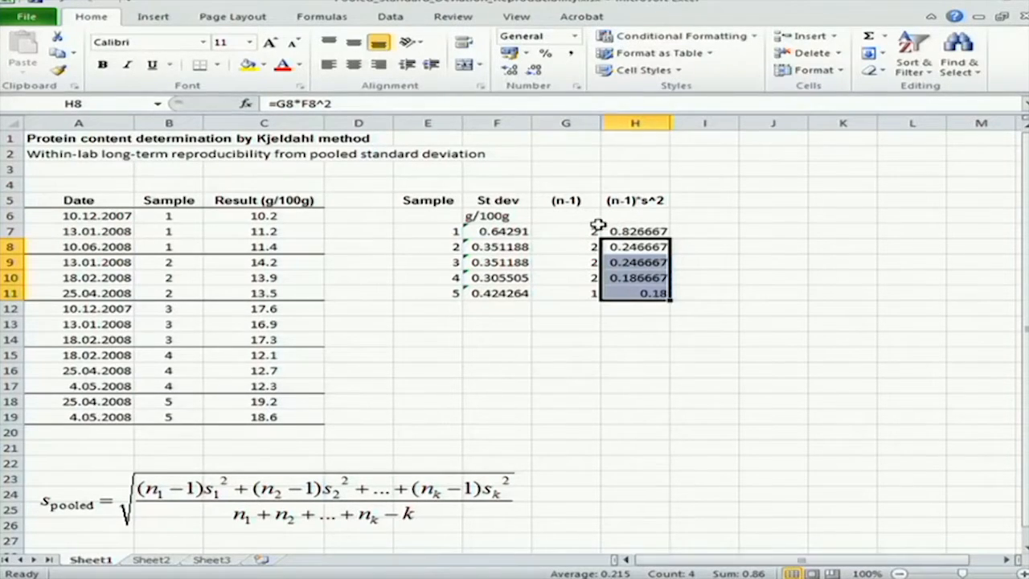
{"action": "mouse_move", "coordinate": [225, 502]}
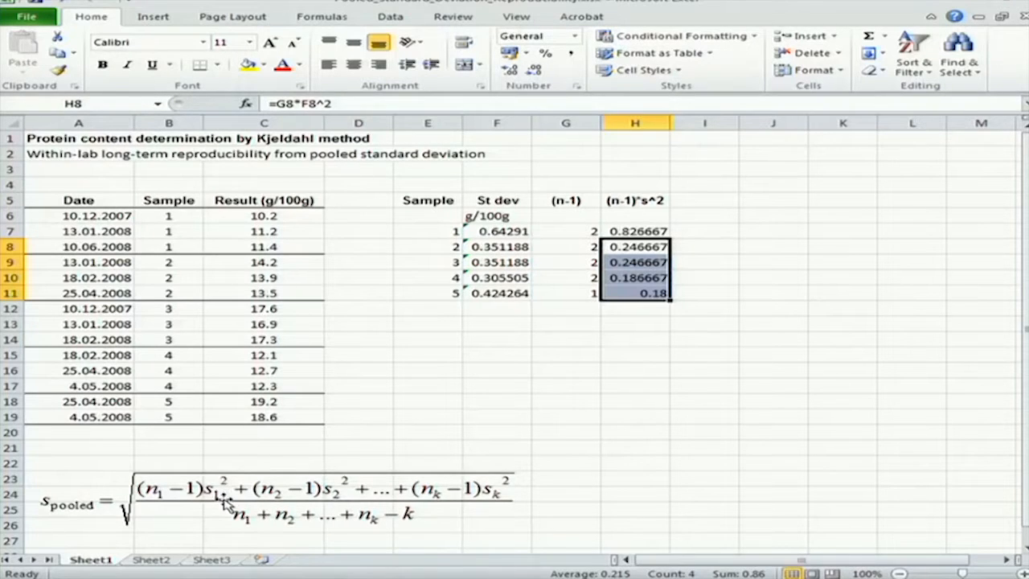
{"action": "mouse_move", "coordinate": [257, 499]}
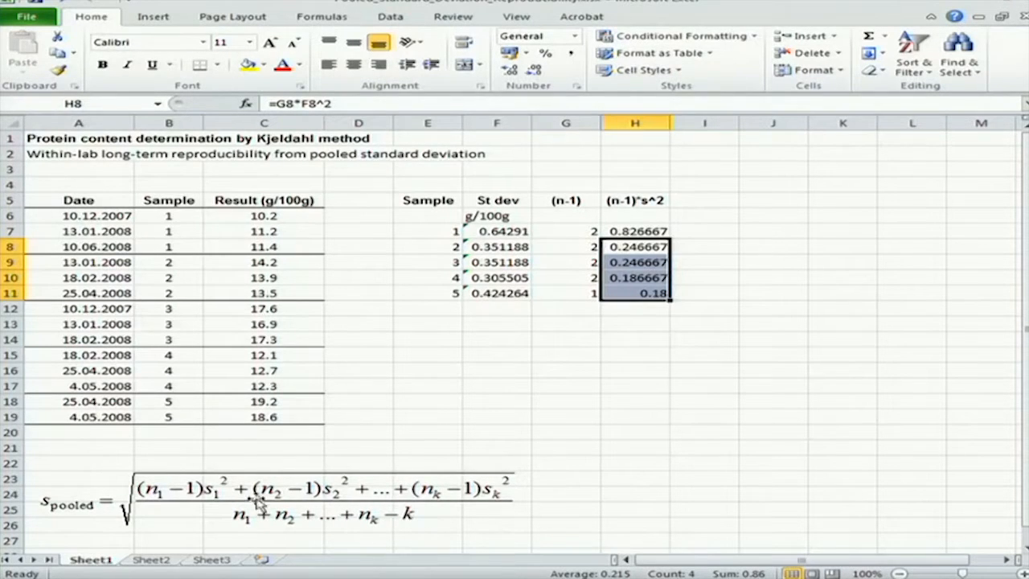
{"action": "left_click", "coordinate": [634, 355]}
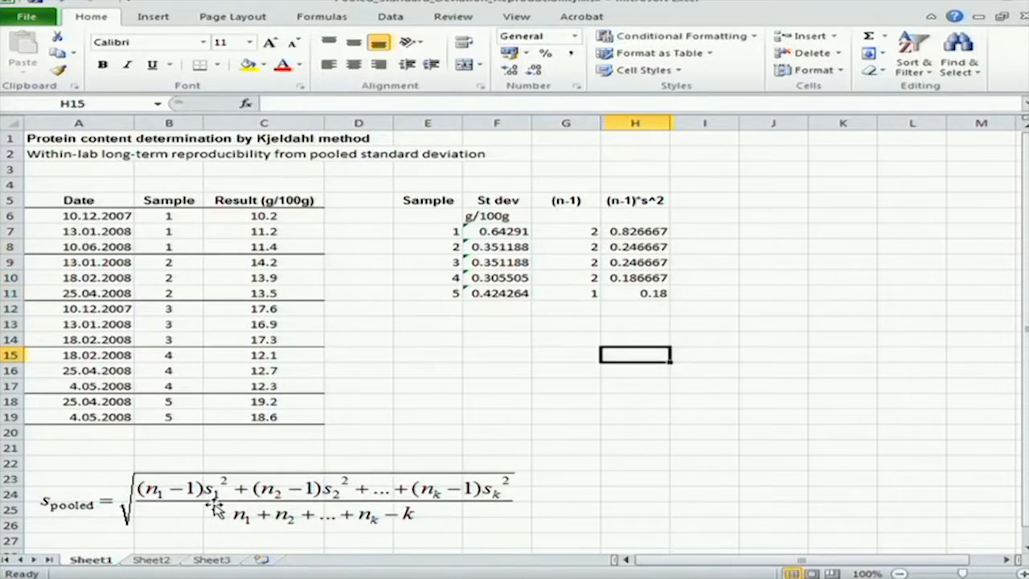
Type 'Within-lab long-term reproducibility pooled standard deviation:' in E15 and select F16 for the result.
{"action": "left_click", "coordinate": [428, 355]}
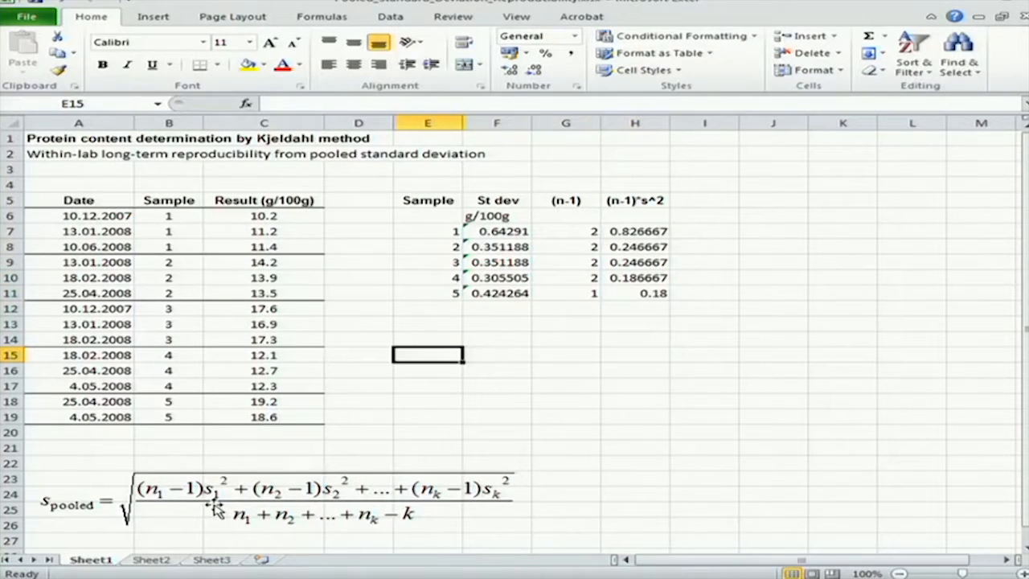
{"action": "type", "text": "Withi"}
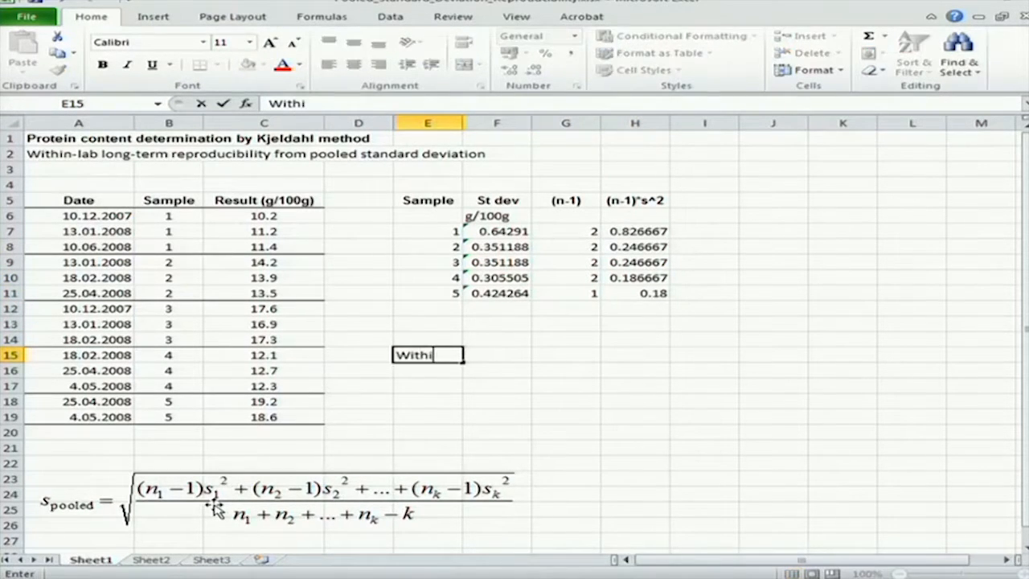
{"action": "type", "text": "n-la"}
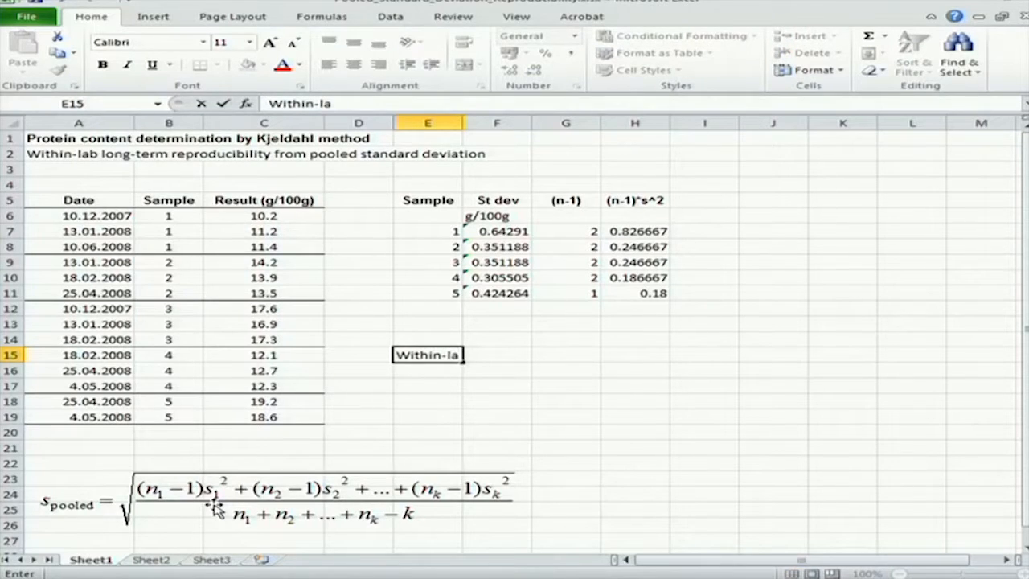
{"action": "type", "text": "b long-term"}
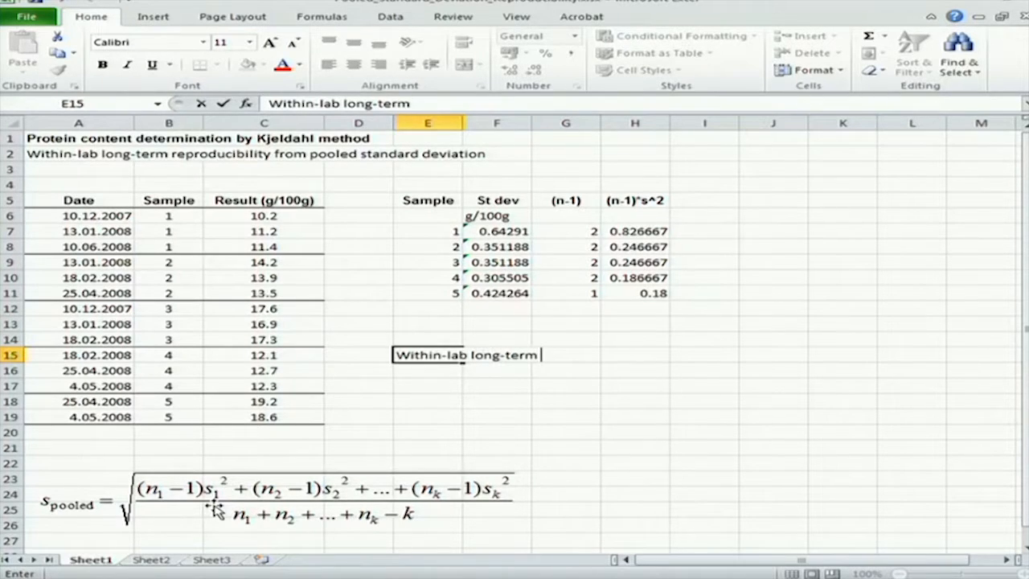
{"action": "type", "text": "reprod"}
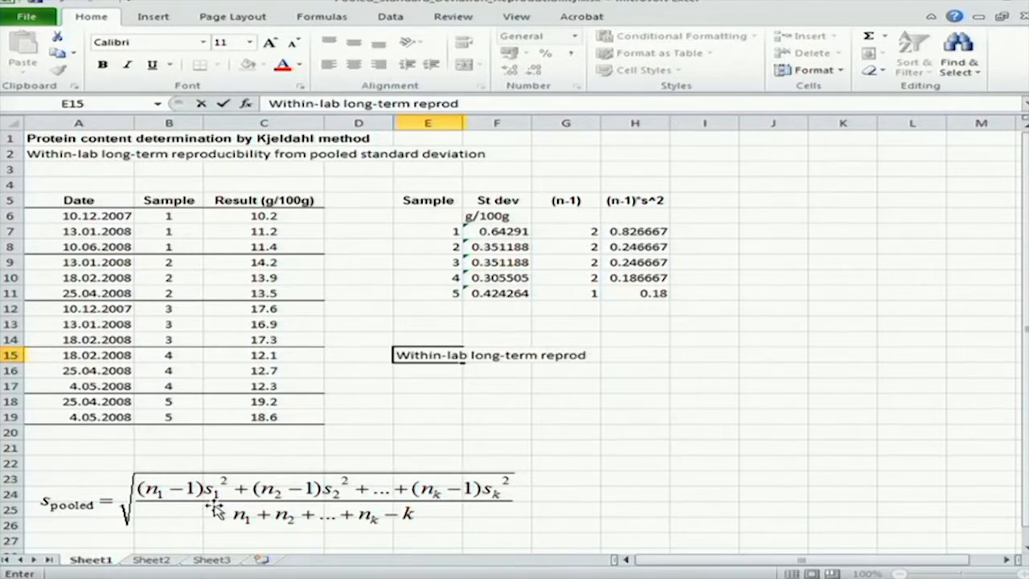
{"action": "type", "text": "ucibili"}
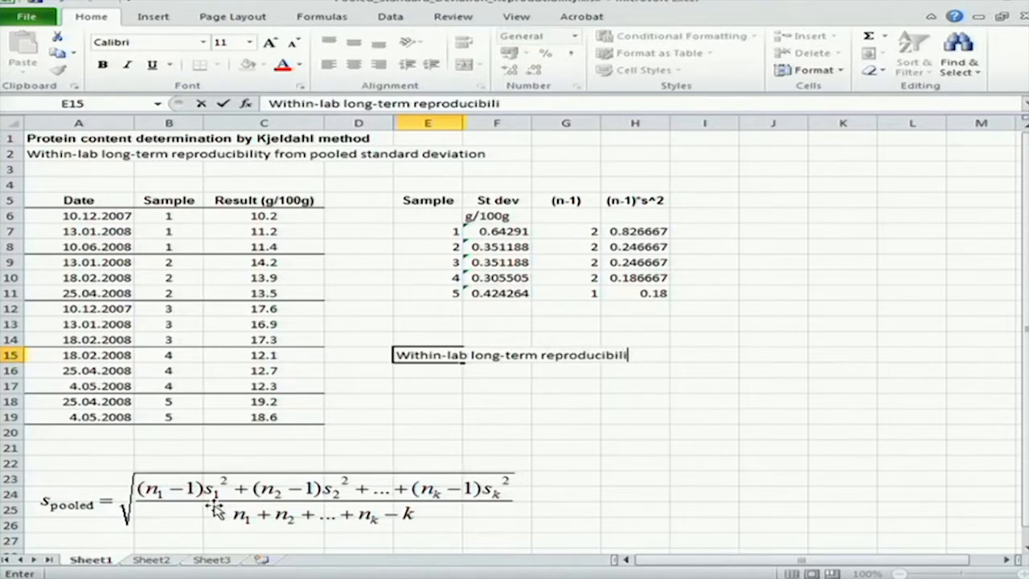
{"action": "type", "text": "ty"}
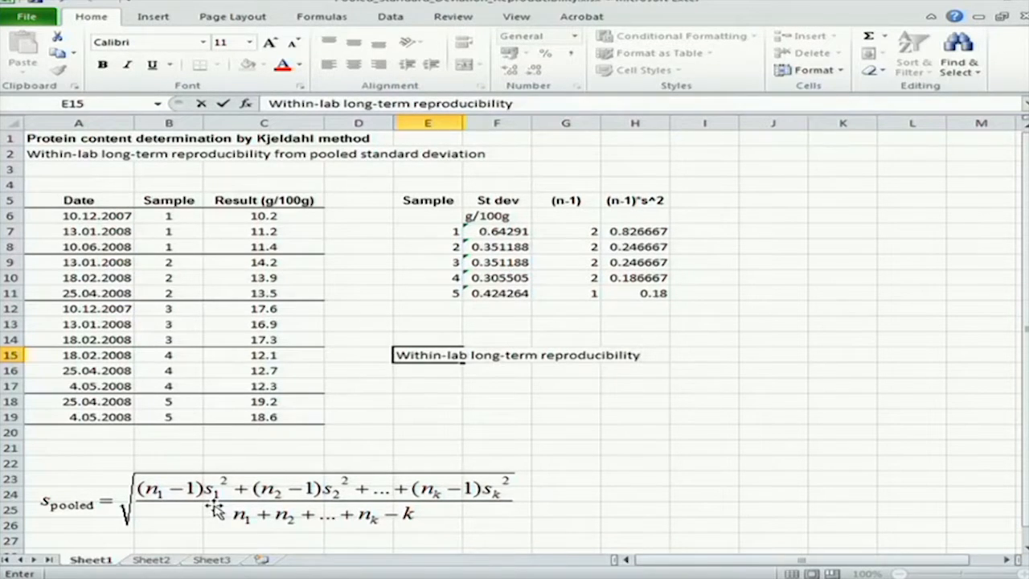
{"action": "type", "text": "pooled"}
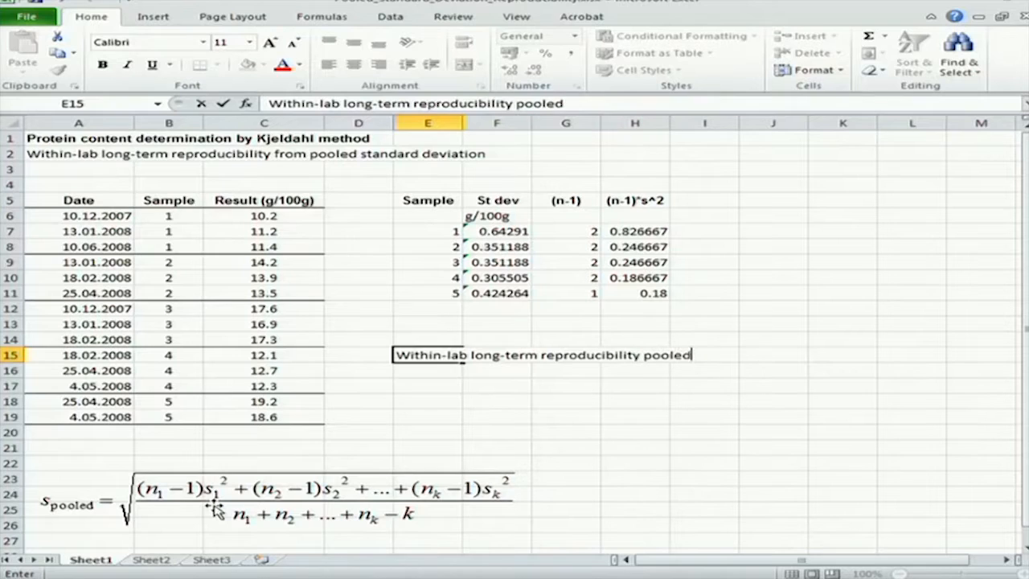
{"action": "type", "text": "standard deviation:"}
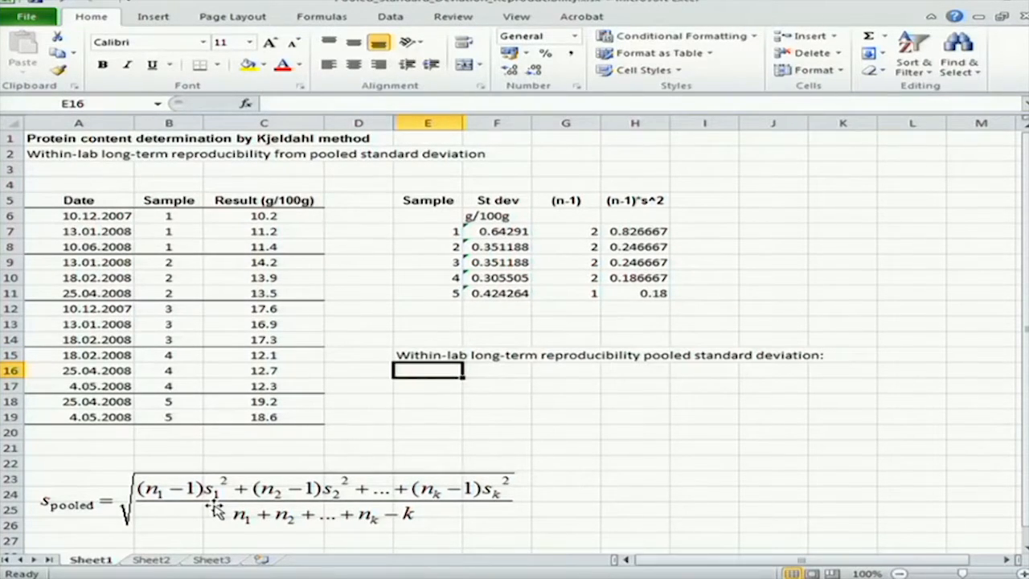
{"action": "left_click", "coordinate": [495, 370]}
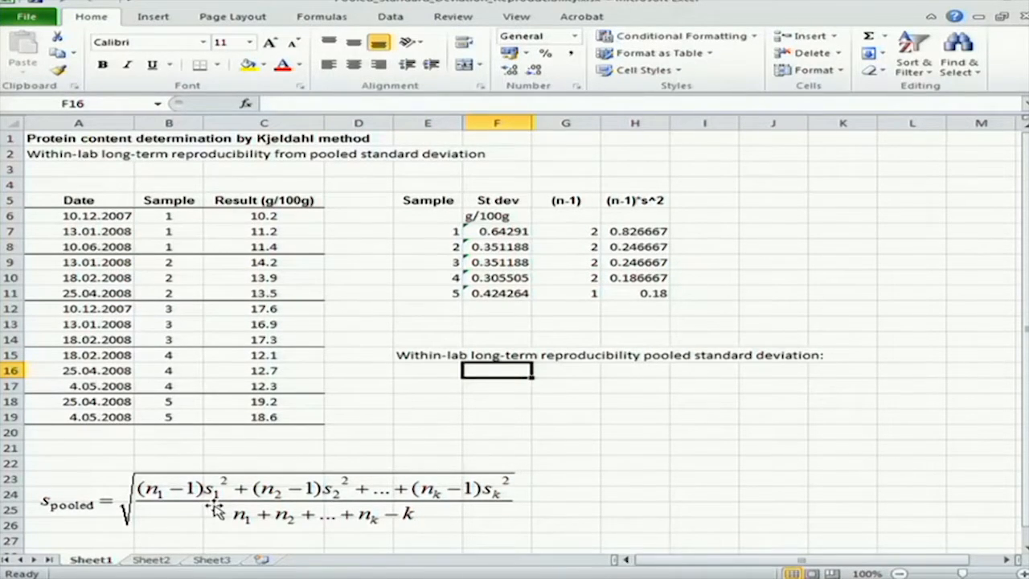
Compute 0.432906 in F16 as =SQRT(SUM(H7:H11)/SUM(G7:G11)).
{"action": "type", "text": "=sqrt"}
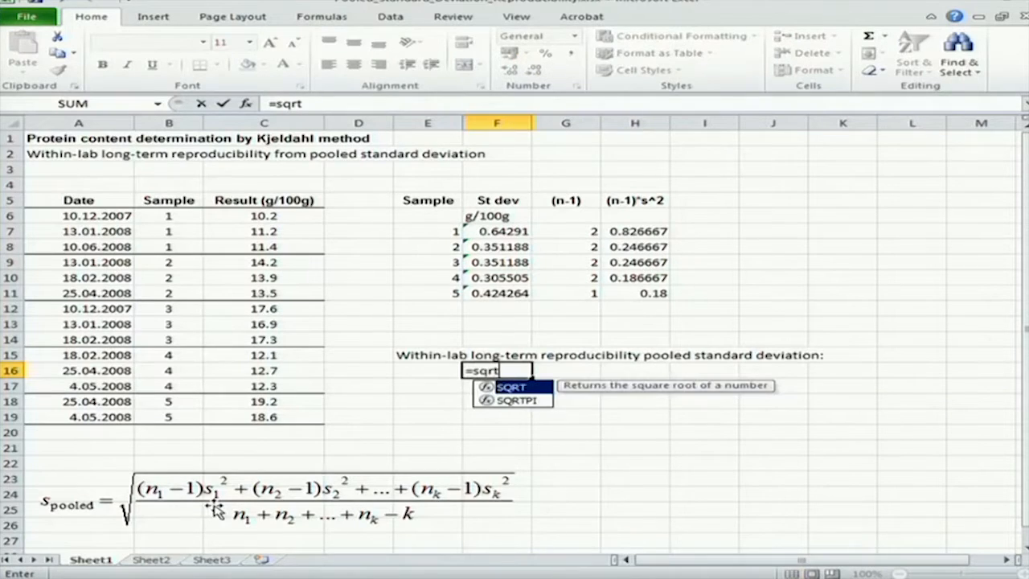
{"action": "type", "text": "(s"}
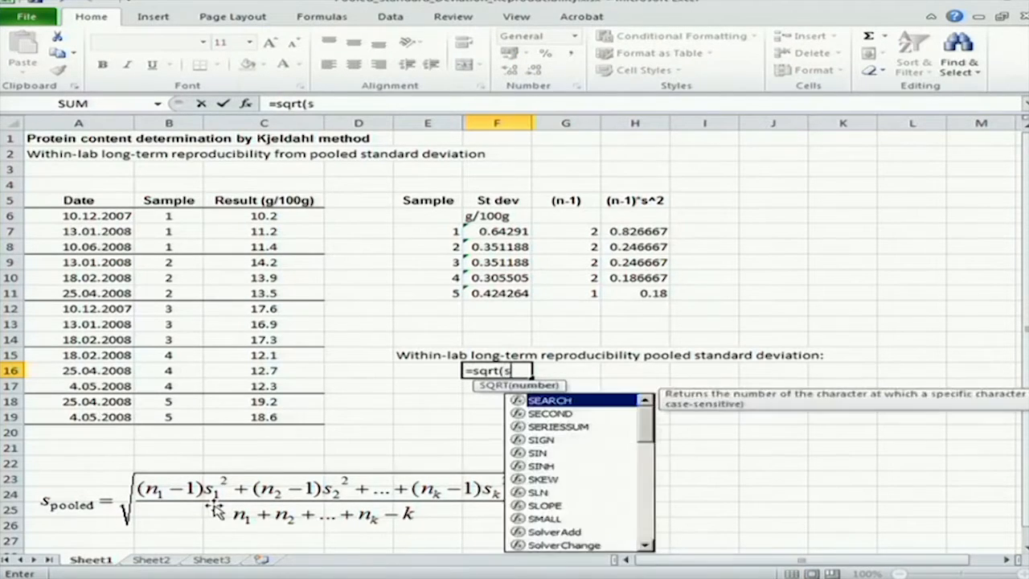
{"action": "type", "text": "um(F15"}
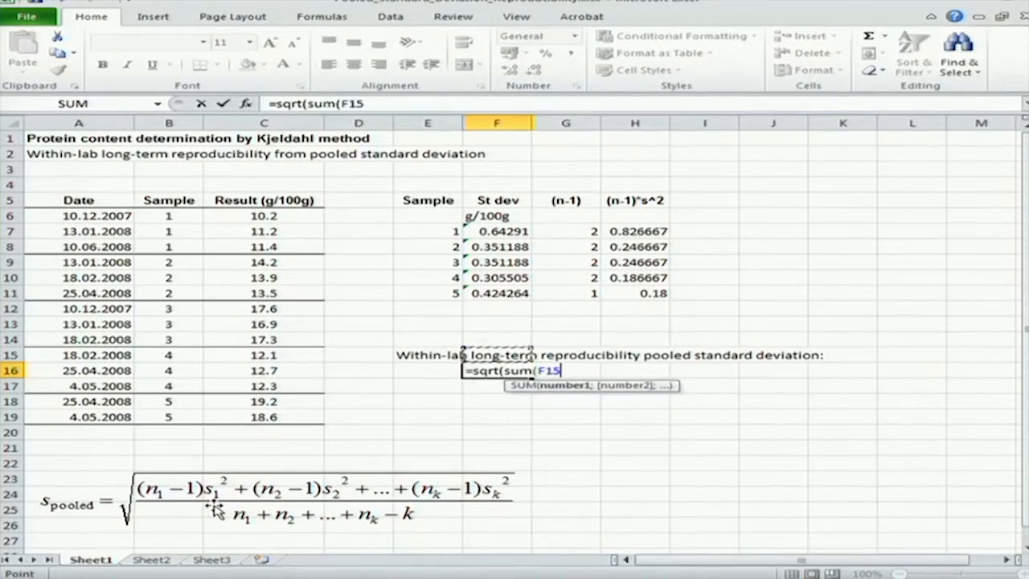
{"action": "left_click_drag", "start_coordinate": [635, 231], "coordinate": [636, 293]}
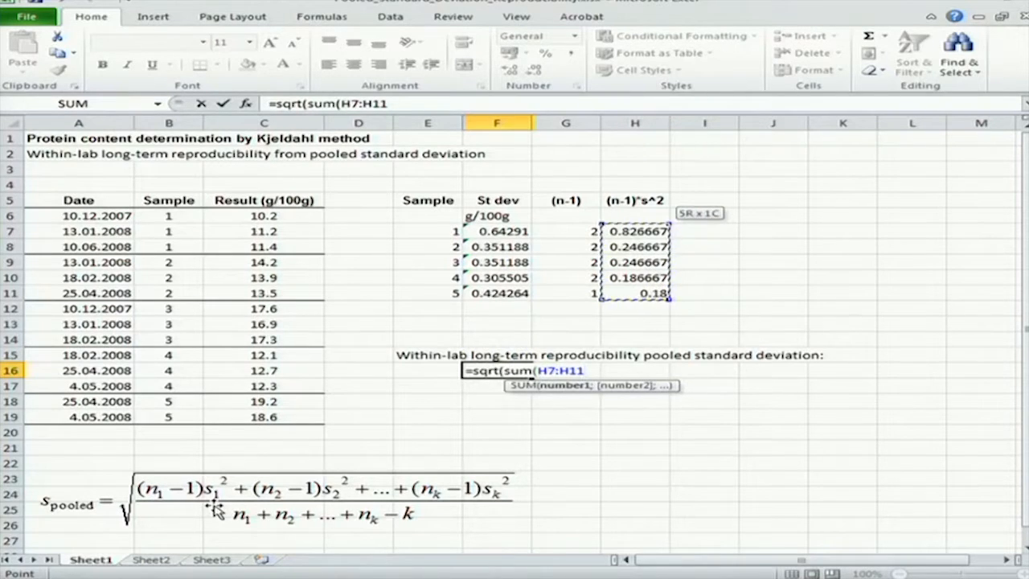
{"action": "type", "text": "/sum"}
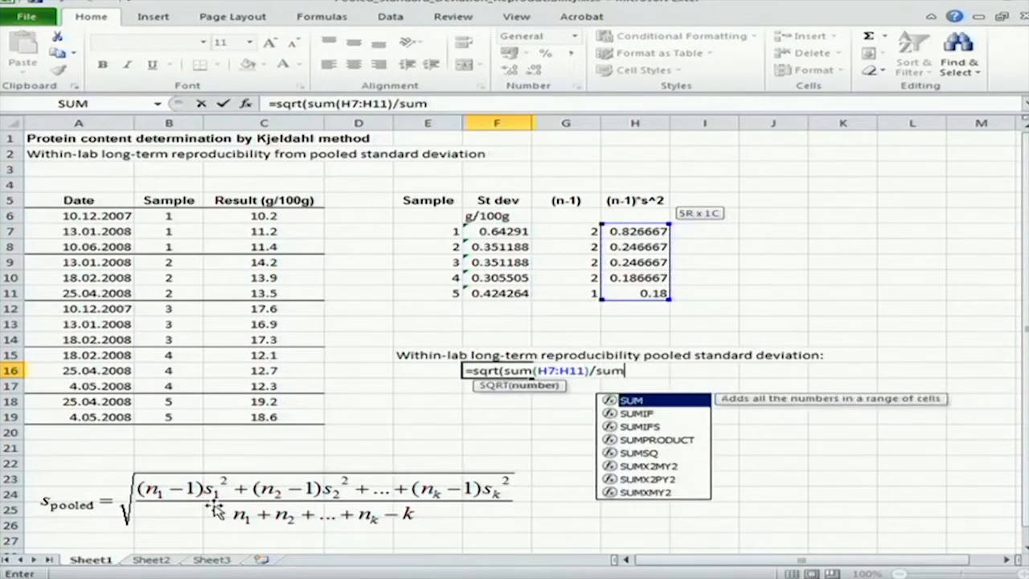
{"action": "left_click", "coordinate": [566, 293]}
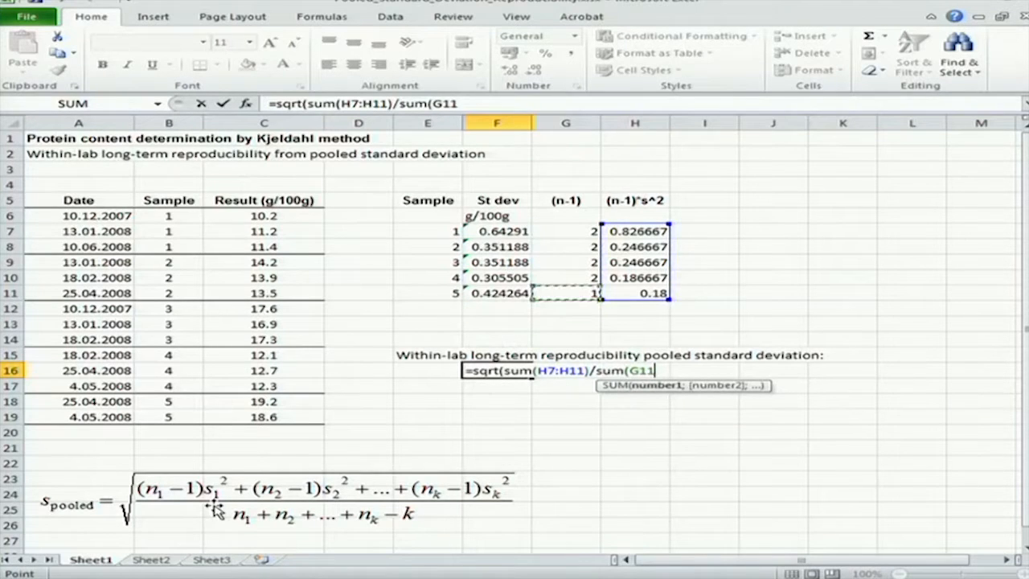
{"action": "left_click_drag", "start_coordinate": [566, 232], "coordinate": [566, 292]}
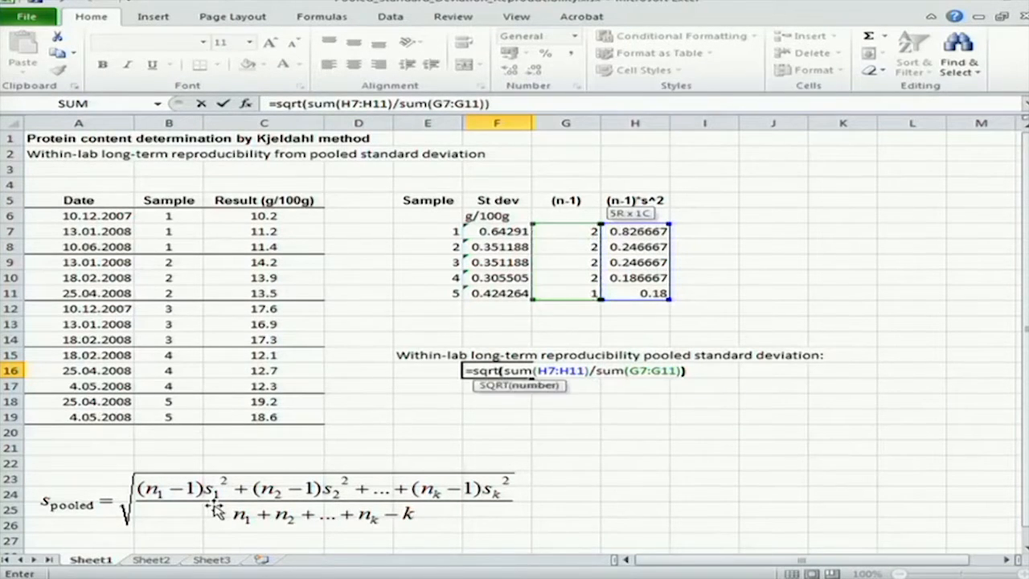
{"action": "key", "text": "enter"}
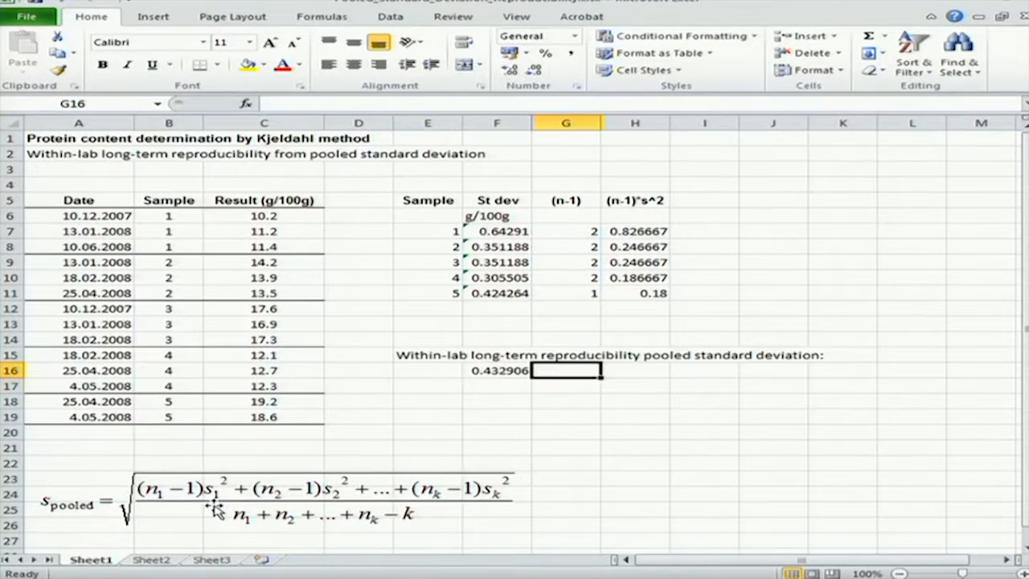
Add the unit g/100g beside the pooled result.
{"action": "type", "text": "g"}
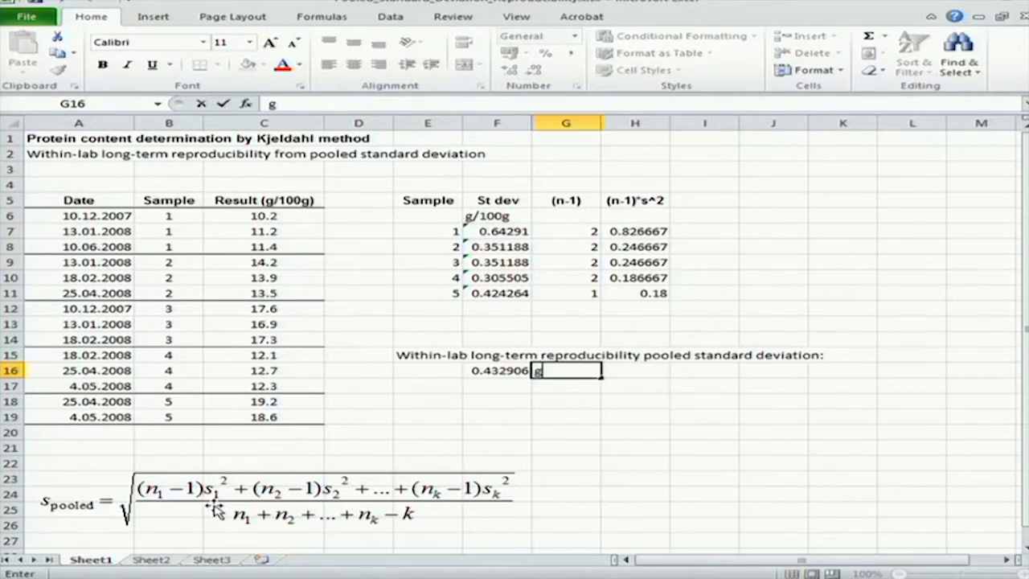
{"action": "type", "text": "/100g"}
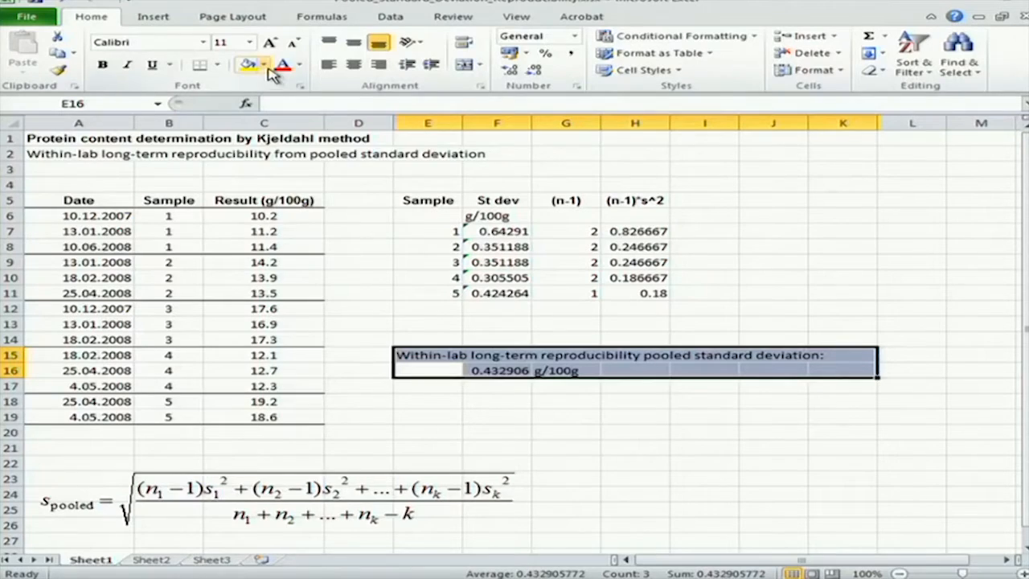
Apply a green fill to the label and result rows E15:K16.
{"action": "left_click", "coordinate": [266, 64]}
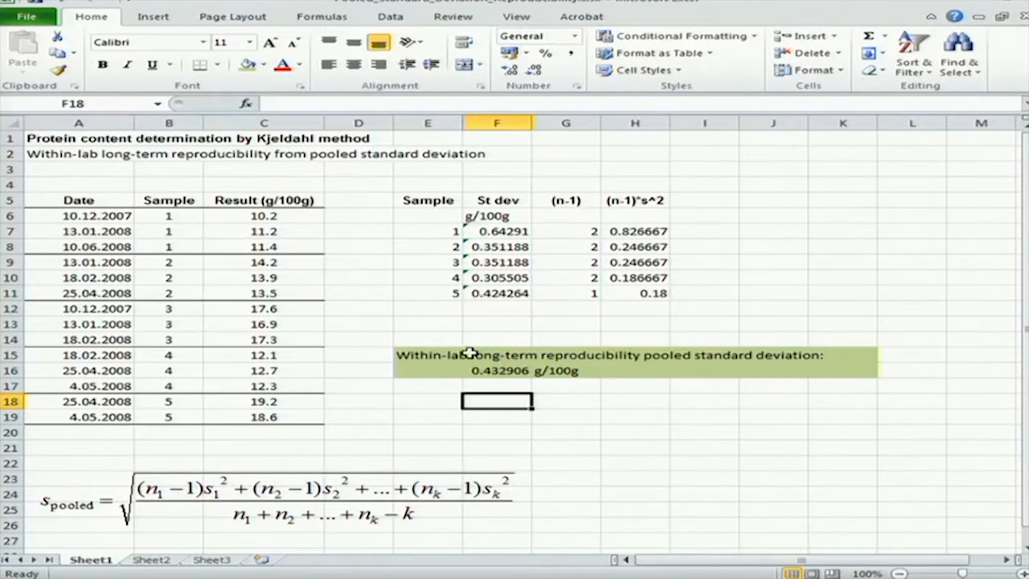
{"action": "mouse_move", "coordinate": [415, 370]}
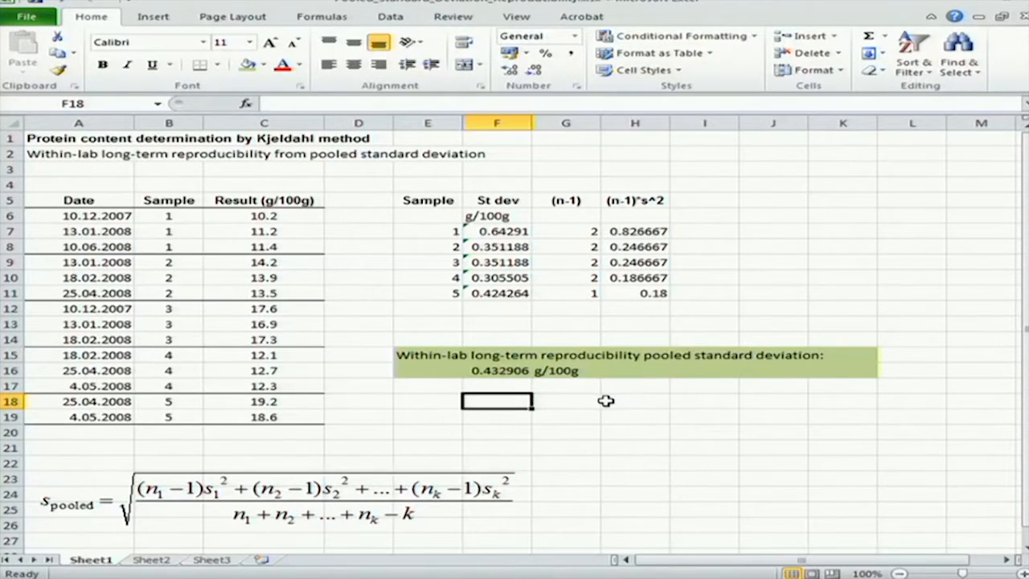
{"action": "mouse_move", "coordinate": [605, 402]}
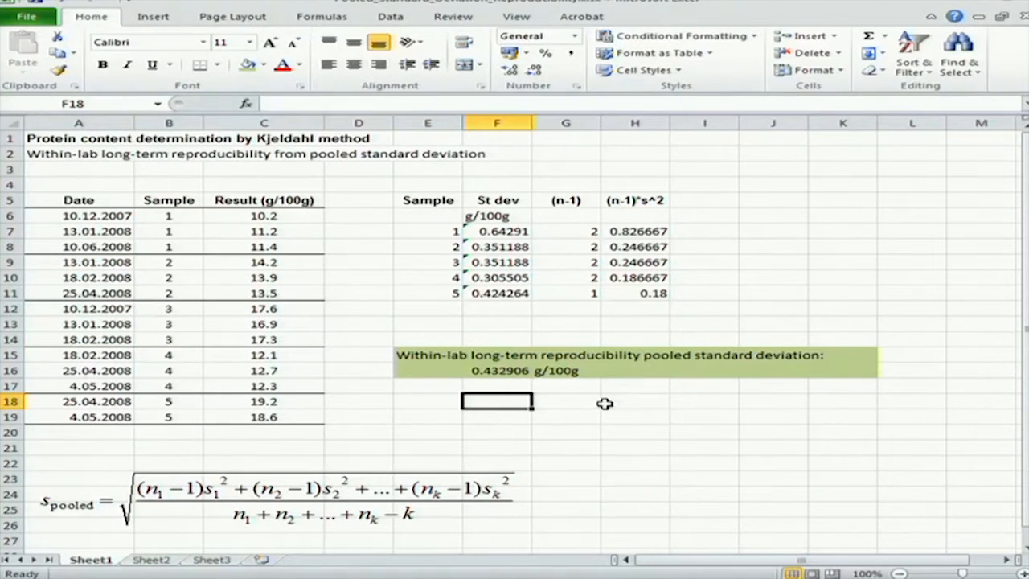
{"action": "mouse_move", "coordinate": [582, 293]}
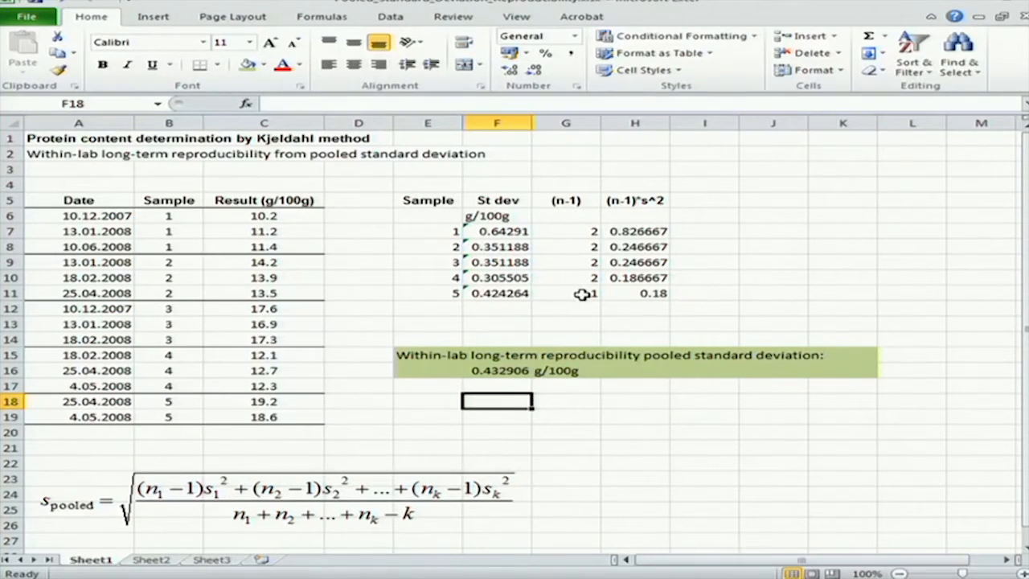
{"action": "mouse_move", "coordinate": [603, 283]}
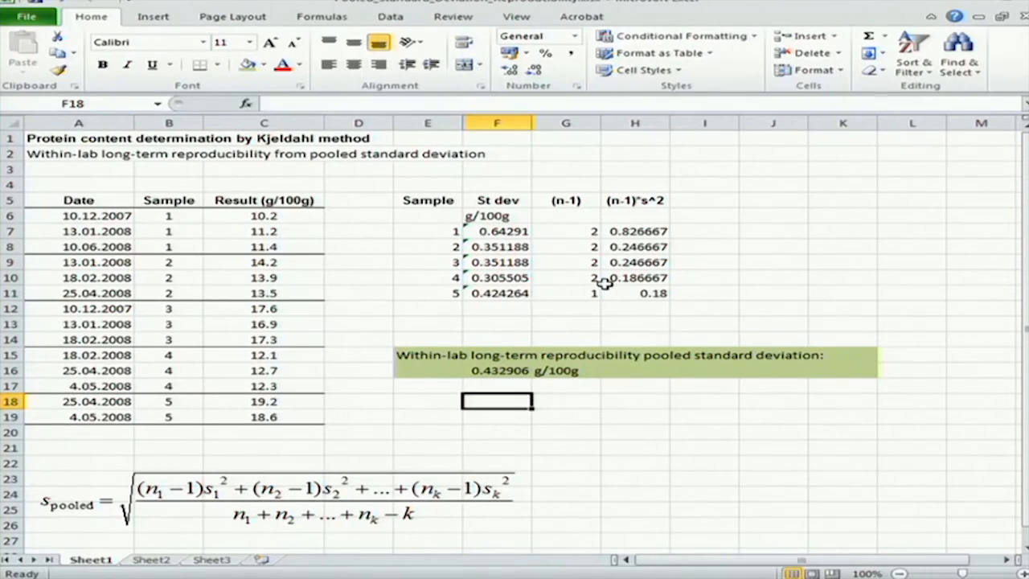
{"action": "mouse_move", "coordinate": [591, 412]}
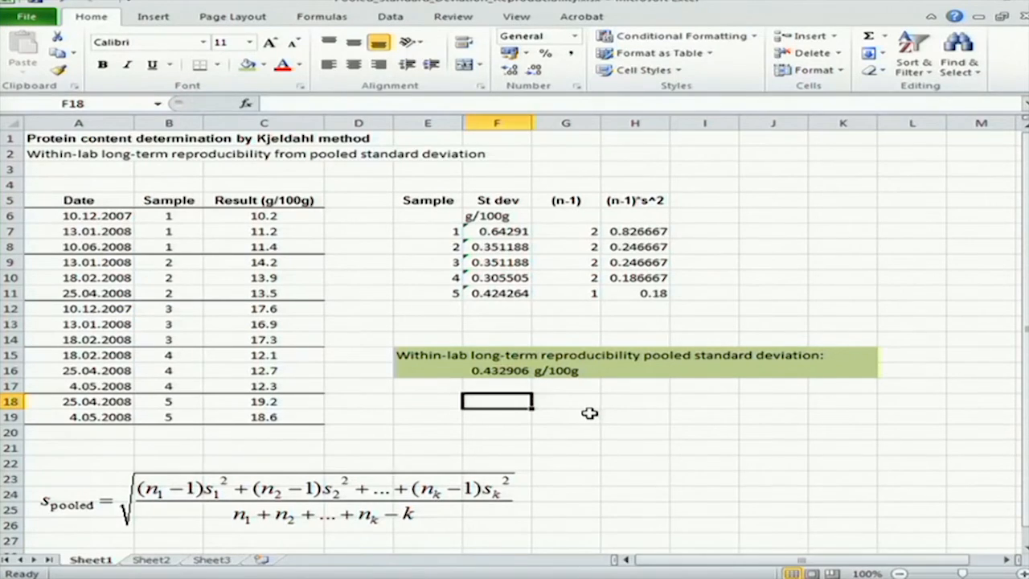
{"action": "mouse_move", "coordinate": [248, 448]}
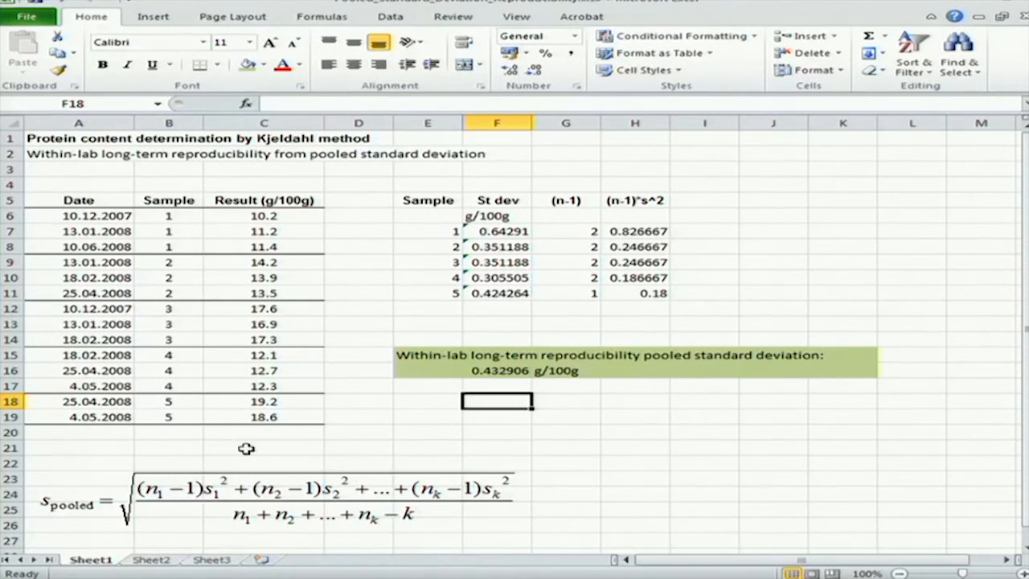
{"action": "mouse_move", "coordinate": [182, 270]}
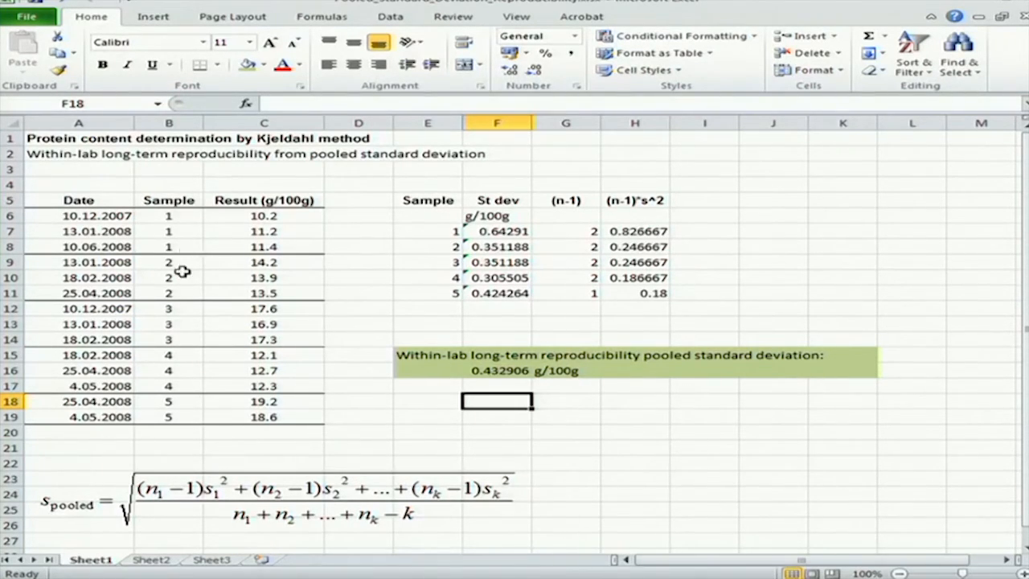
{"action": "mouse_move", "coordinate": [475, 428]}
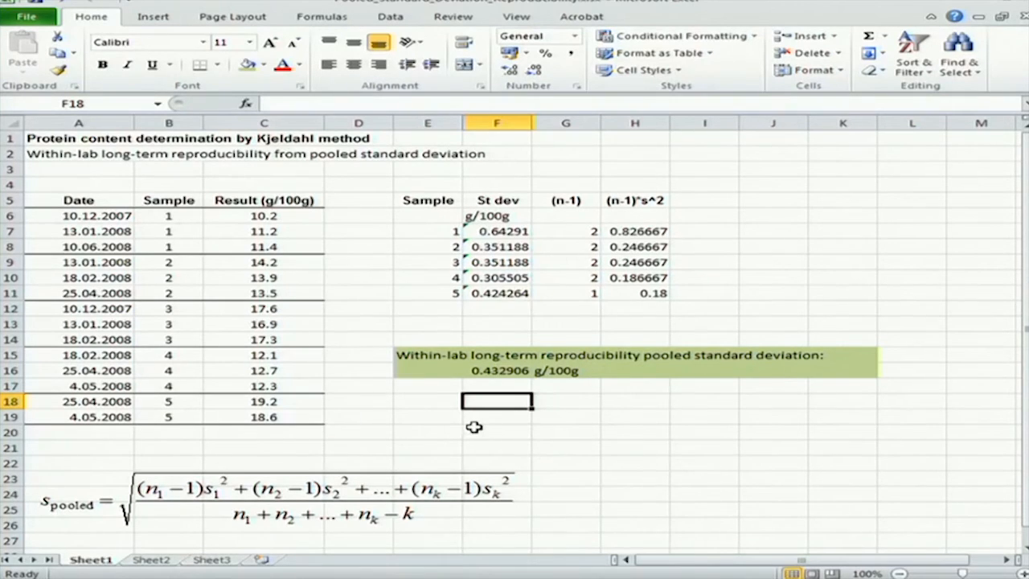